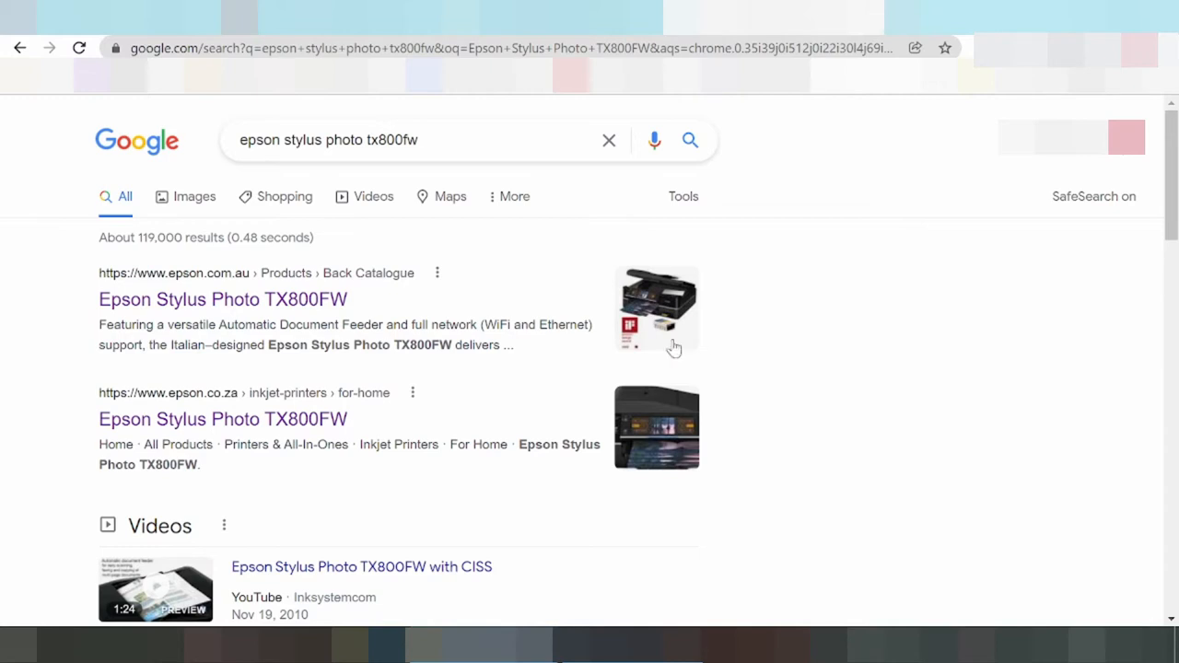
Step: Extend the search to 'epson stylus photo tx800fw driver download'
click(415, 140)
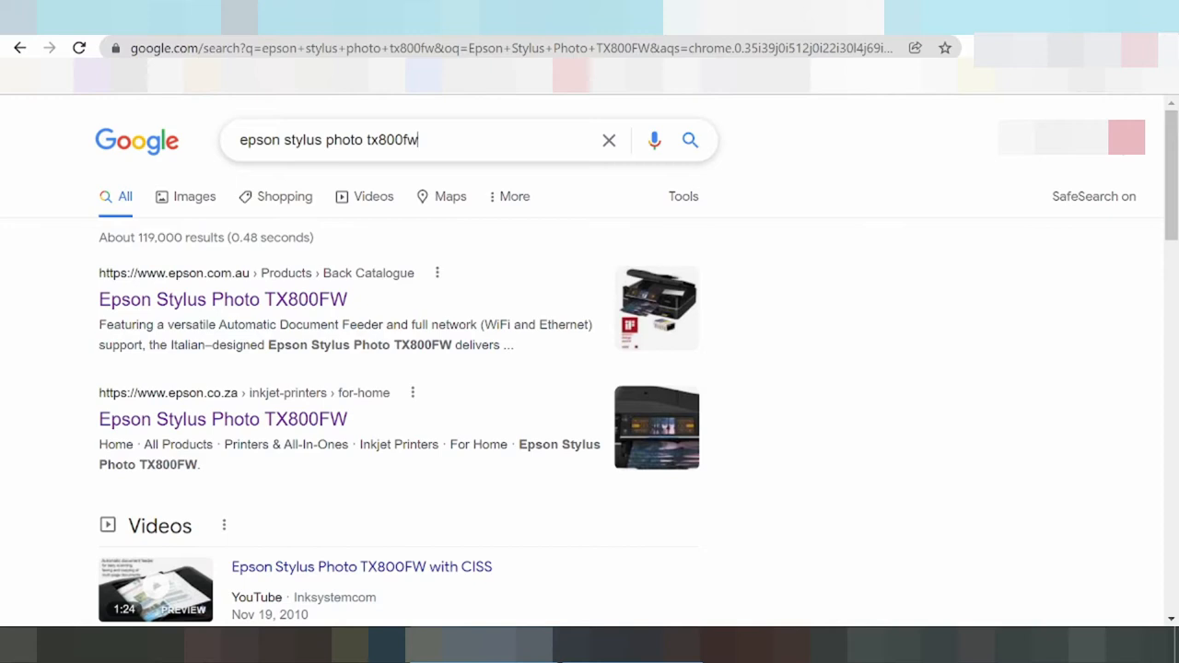
text(driver d)
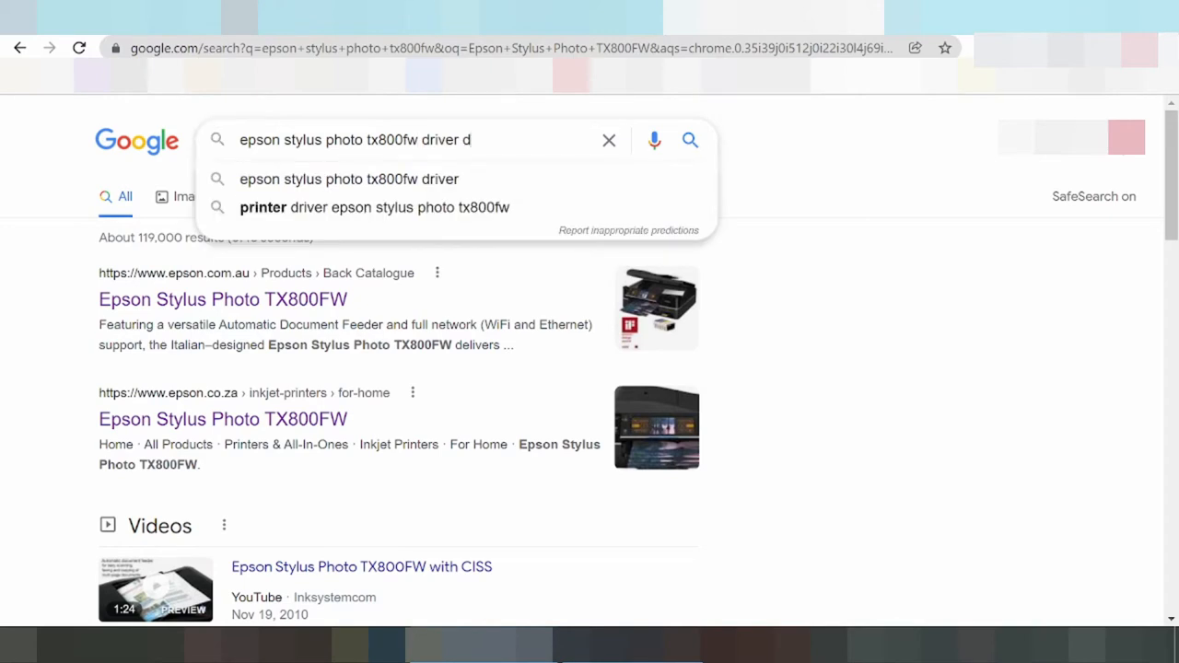
text(ownload)
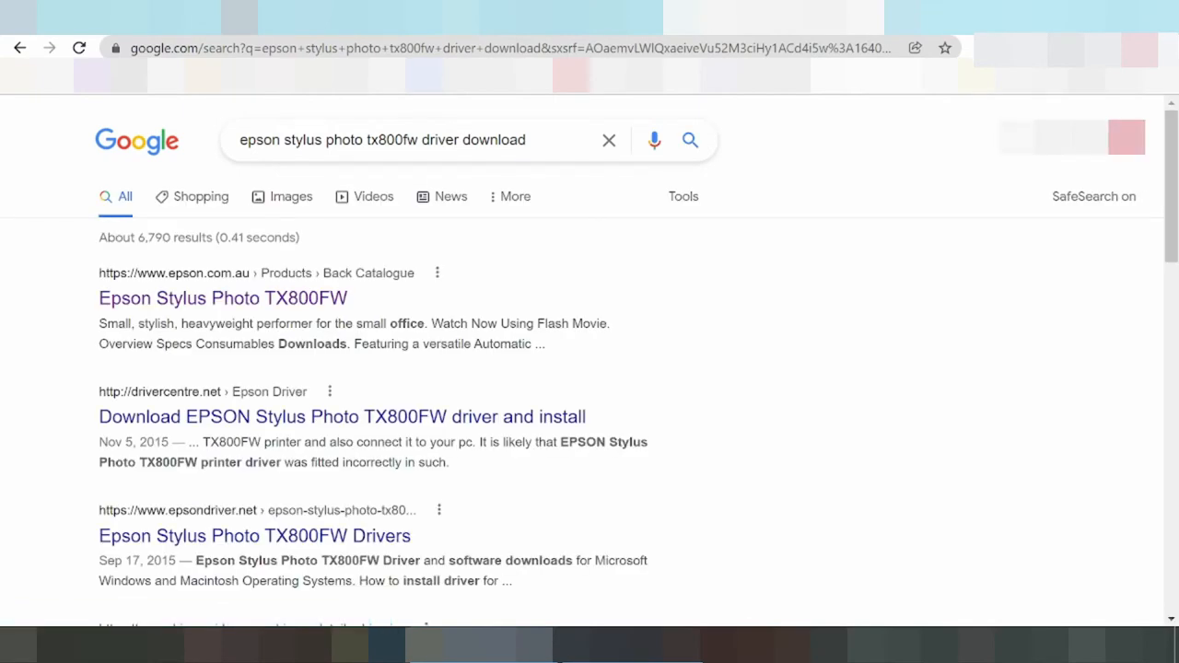
Step: Scroll through the TX800FW driver download search results
scroll(down, 3)
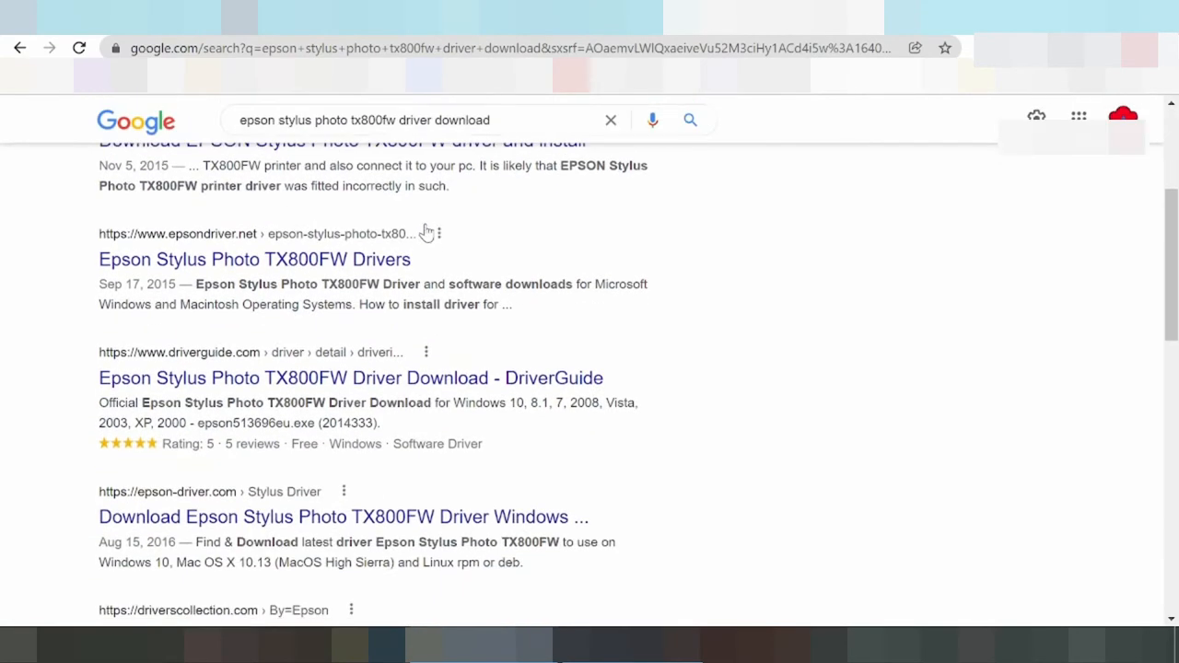
scroll(down, 3)
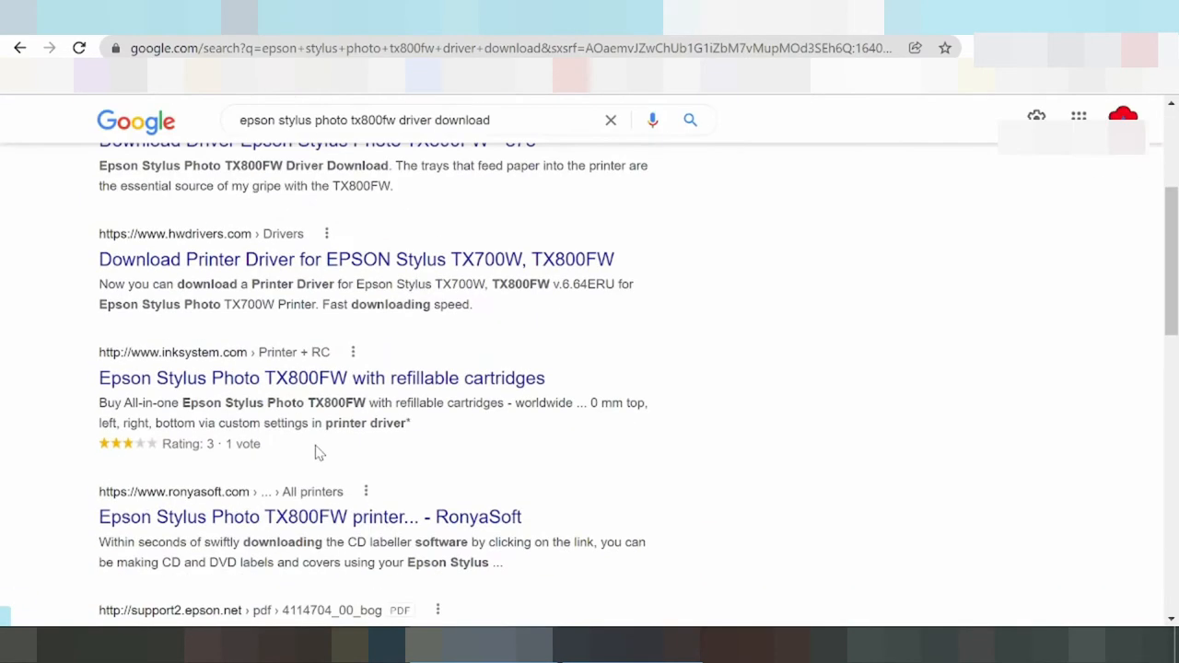
scroll(down, 3)
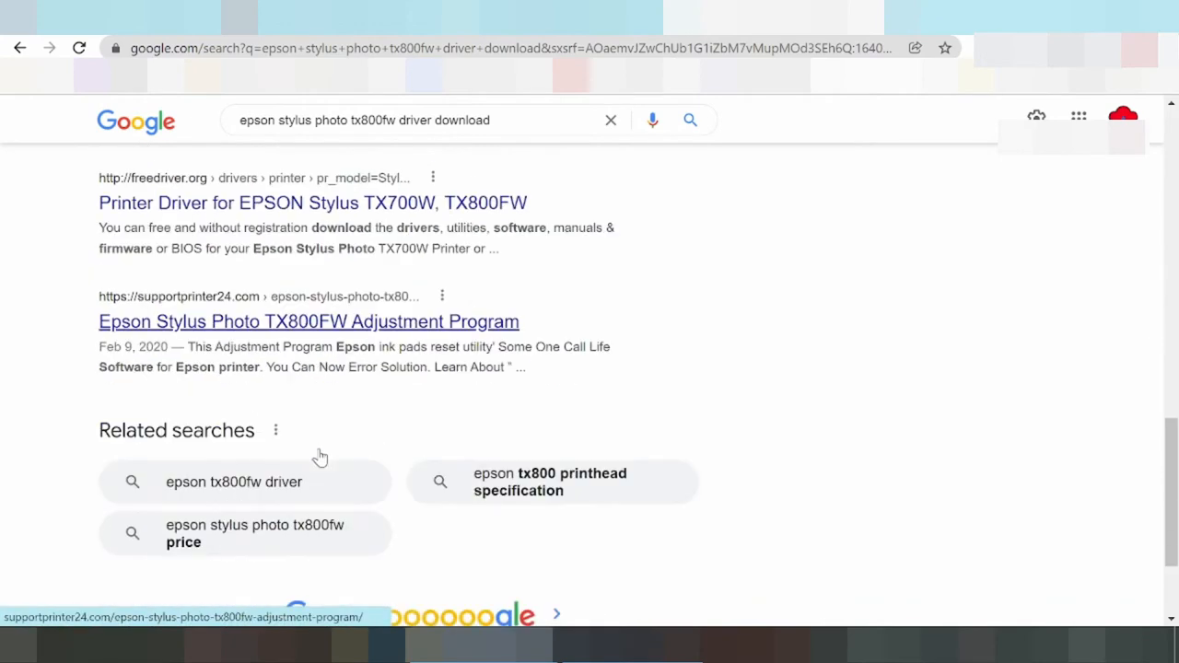
scroll(down, 3)
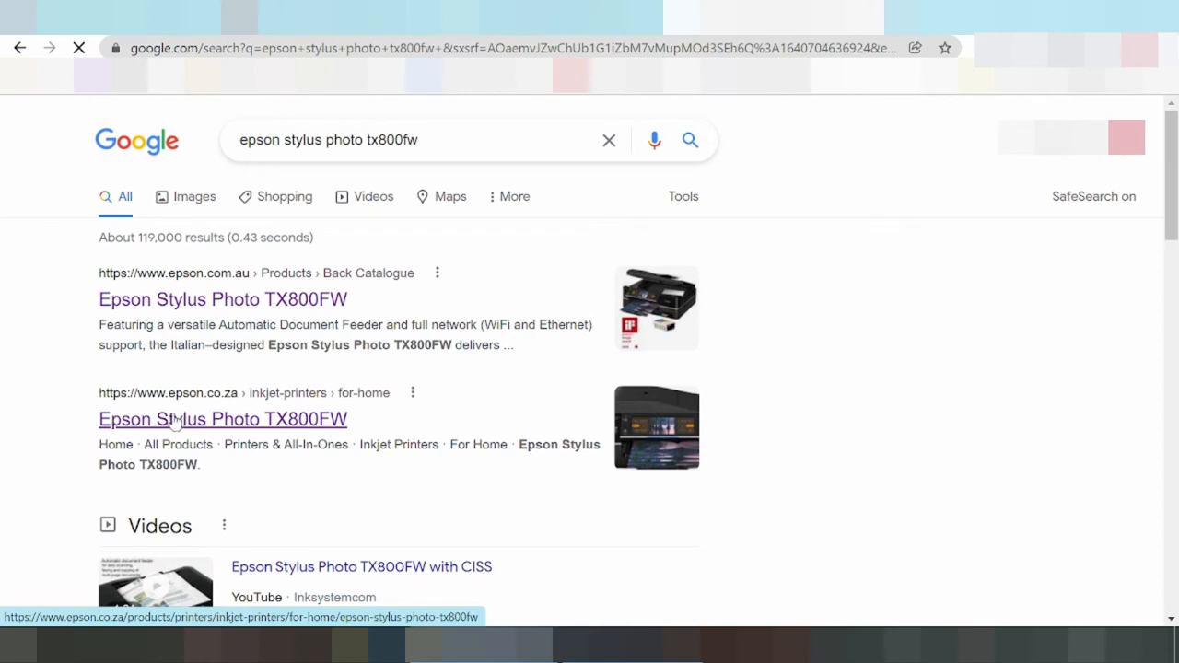
Step: Open the epson.co.za 'Epson Stylus Photo TX800FW' search result
click(221, 419)
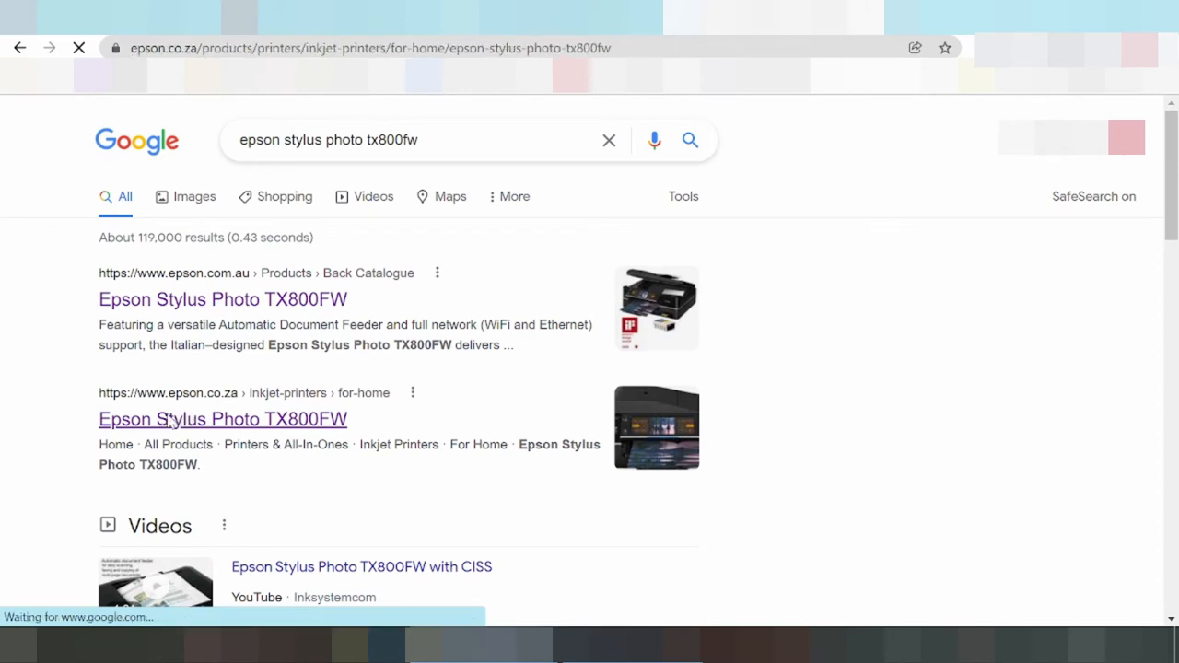
click(222, 418)
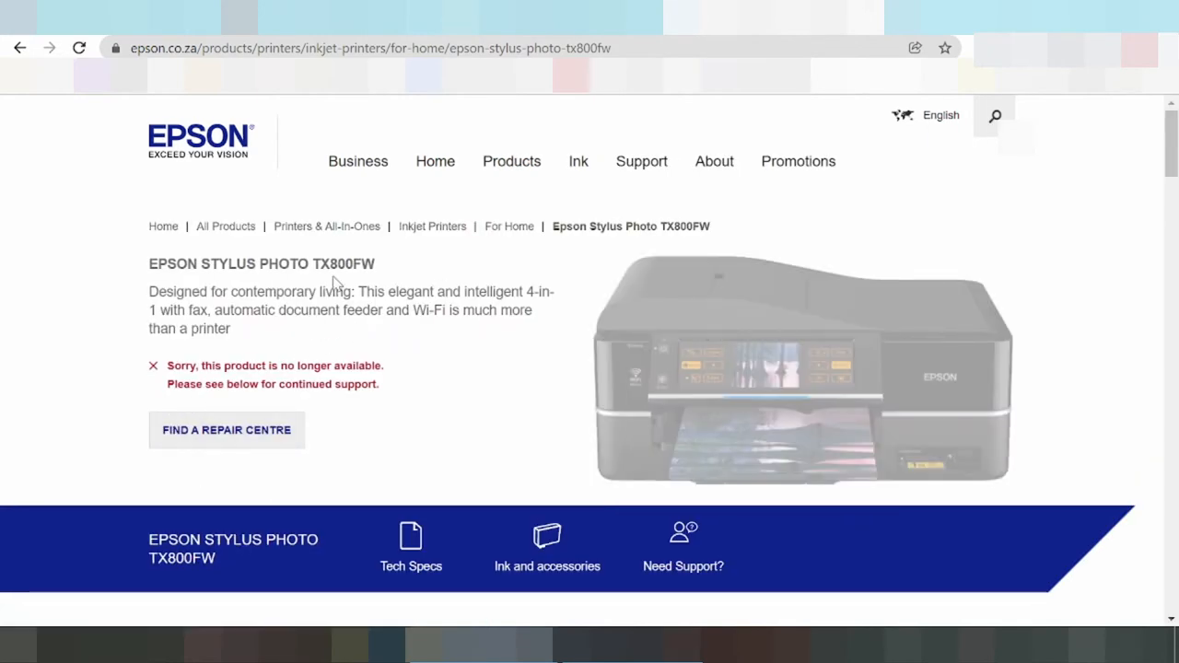
Step: Go to the product page's support section and open the Drivers & Software downloads
scroll(down, 3)
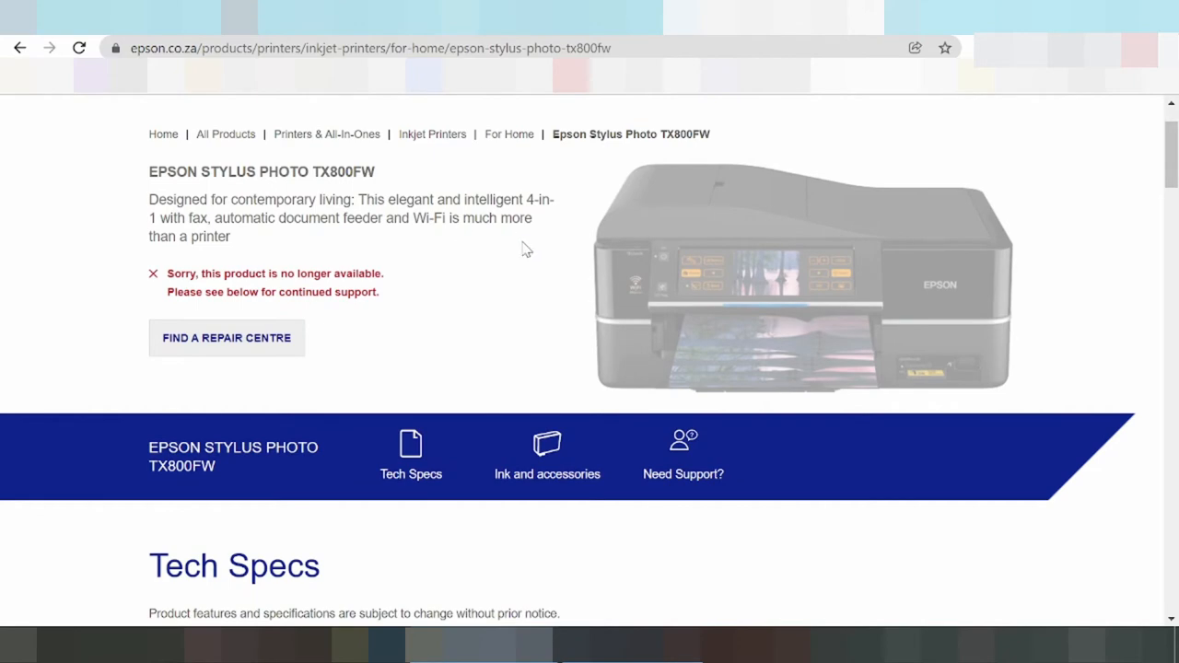
scroll(down, 3)
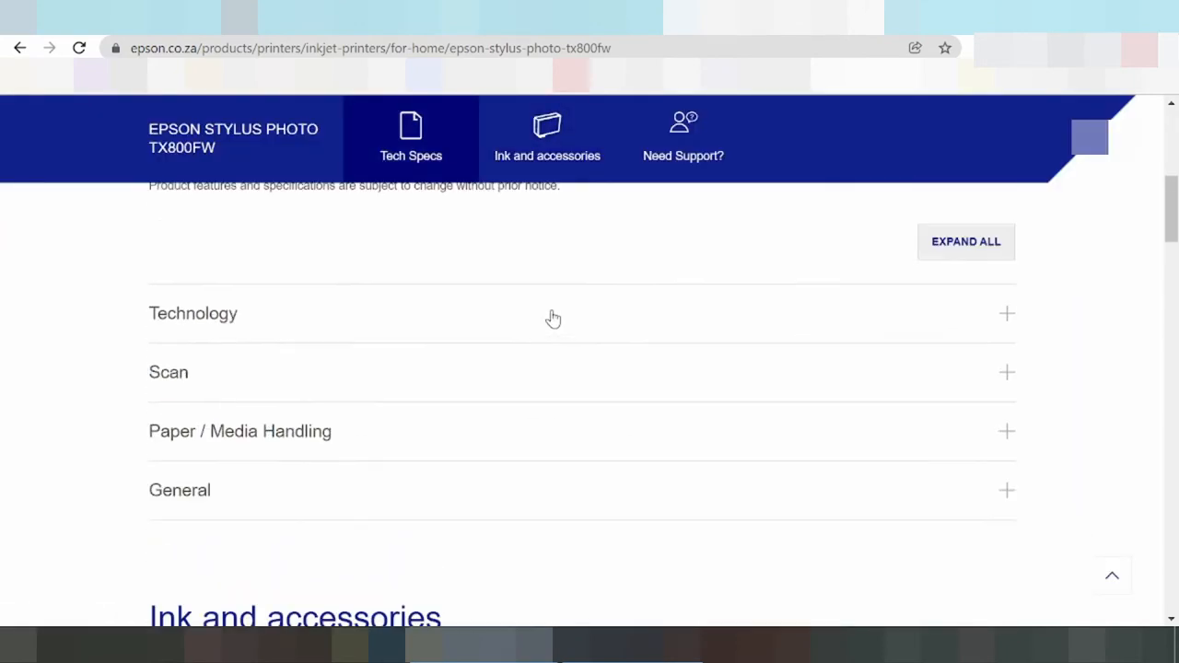
click(547, 138)
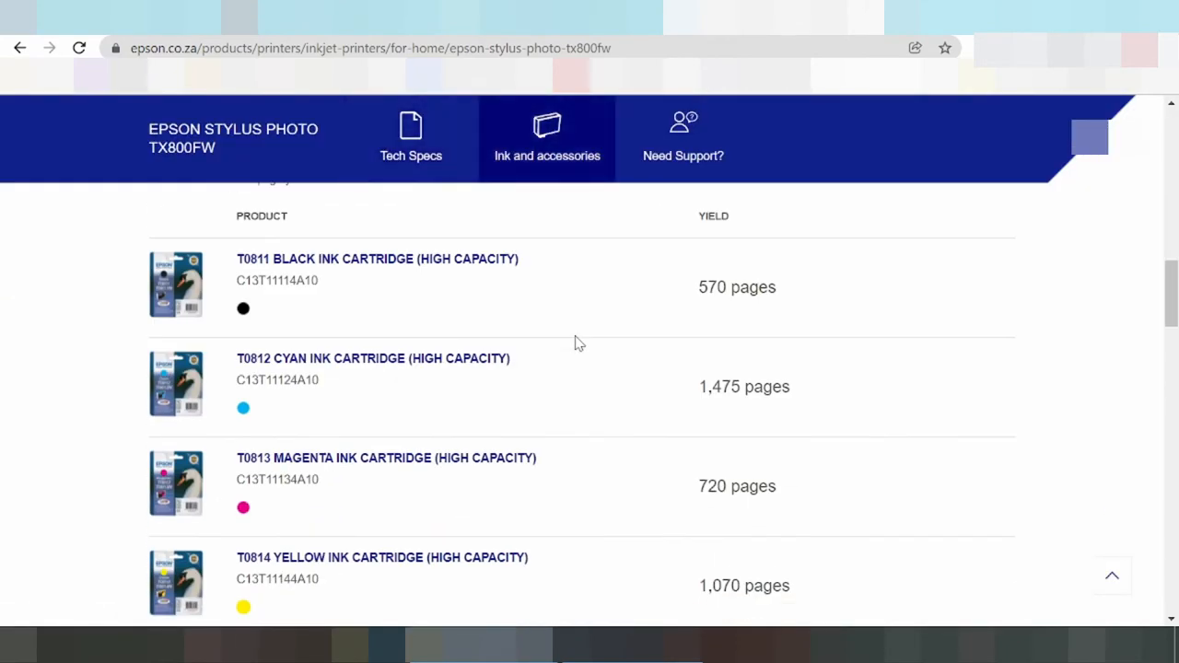
click(683, 138)
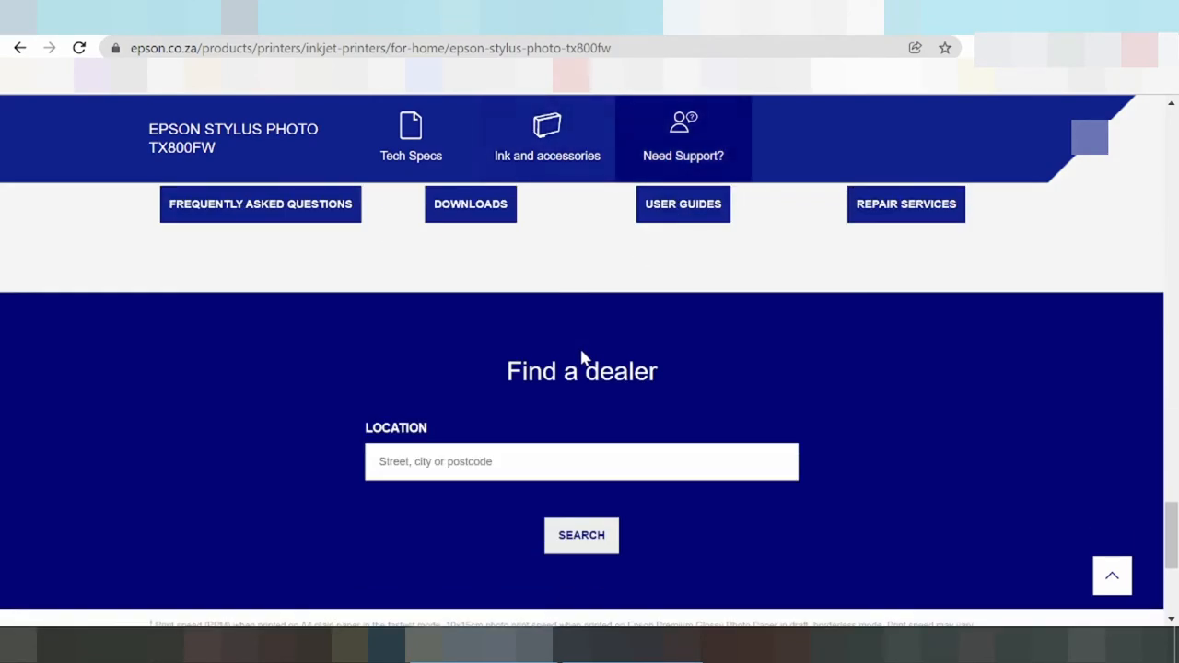
scroll(down, 3)
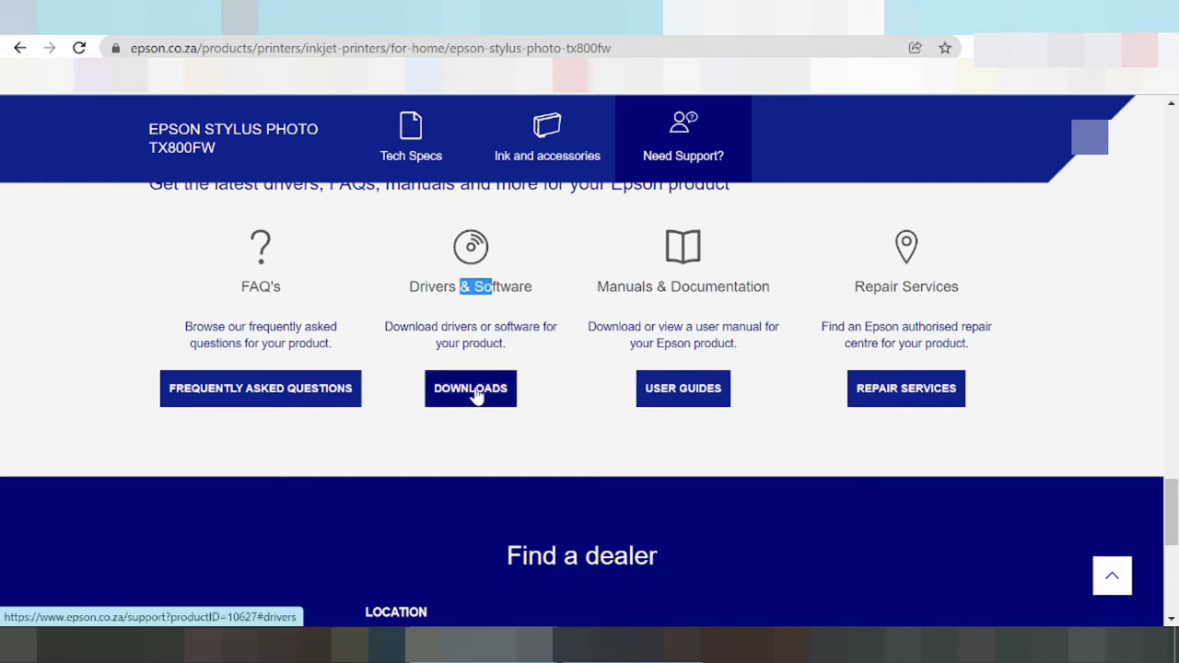
click(469, 387)
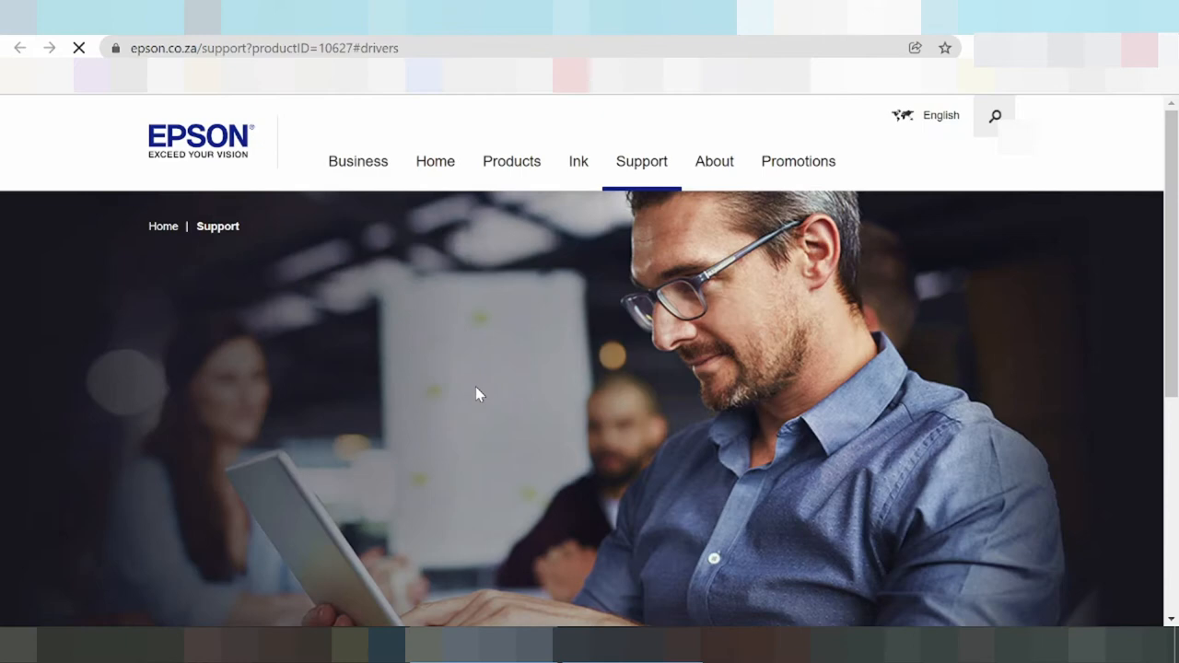
Step: Scroll to the 'Drivers, manuals and software for your product' section
scroll(down, 3)
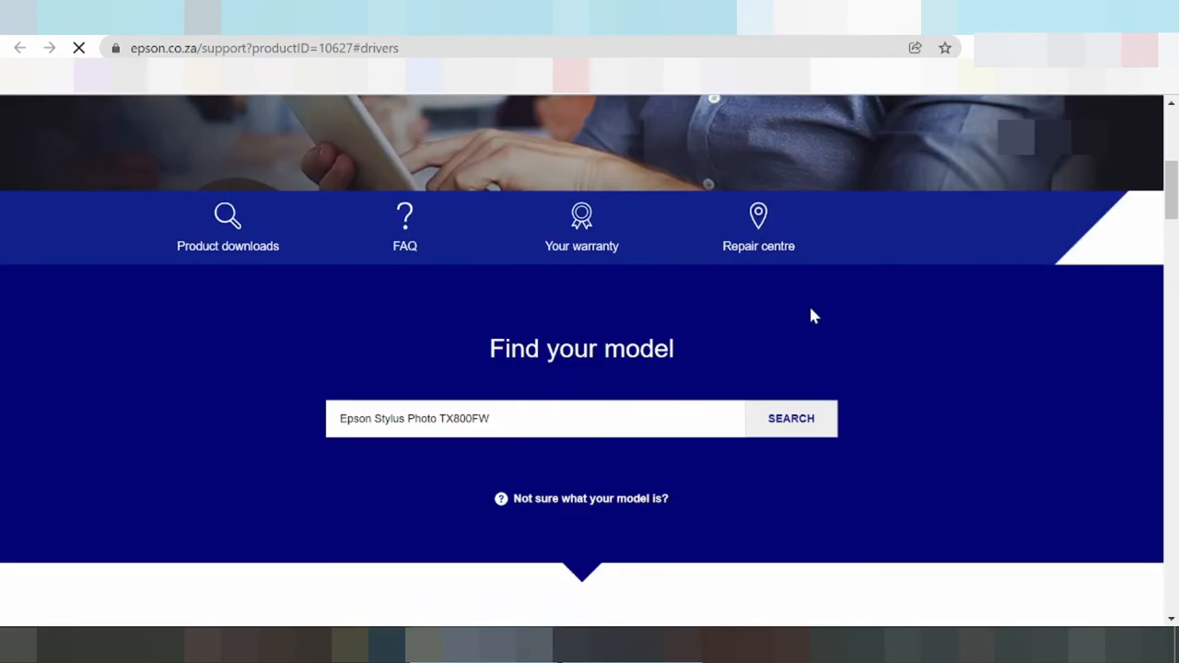
scroll(down, 3)
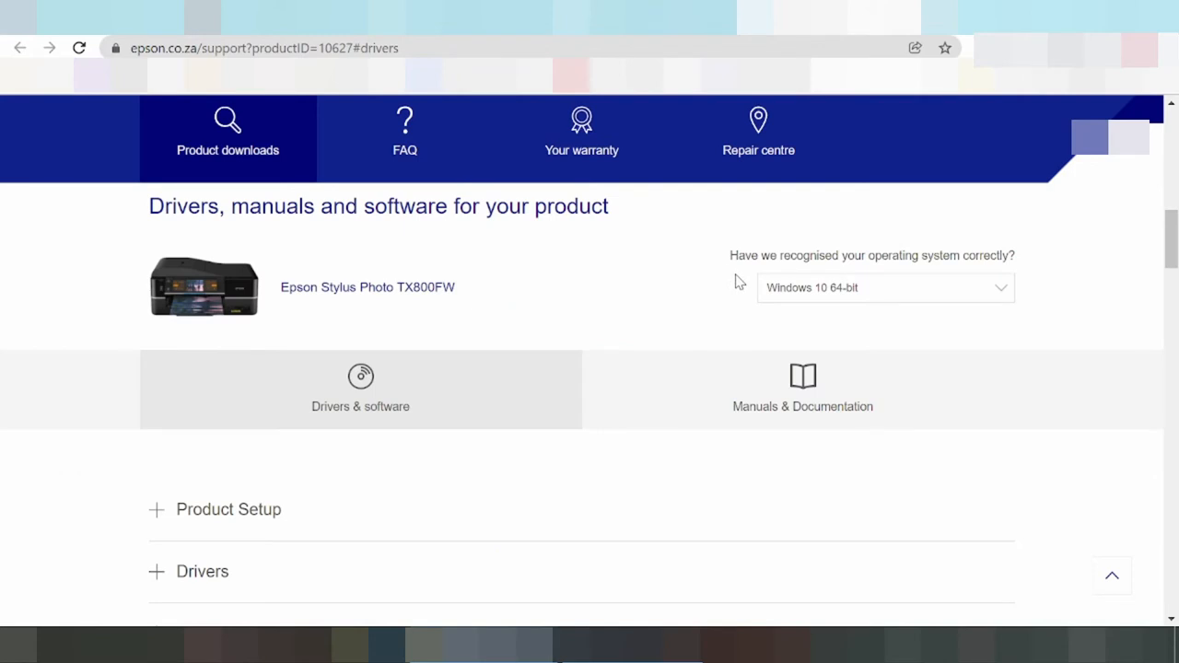
mouse_move(793, 300)
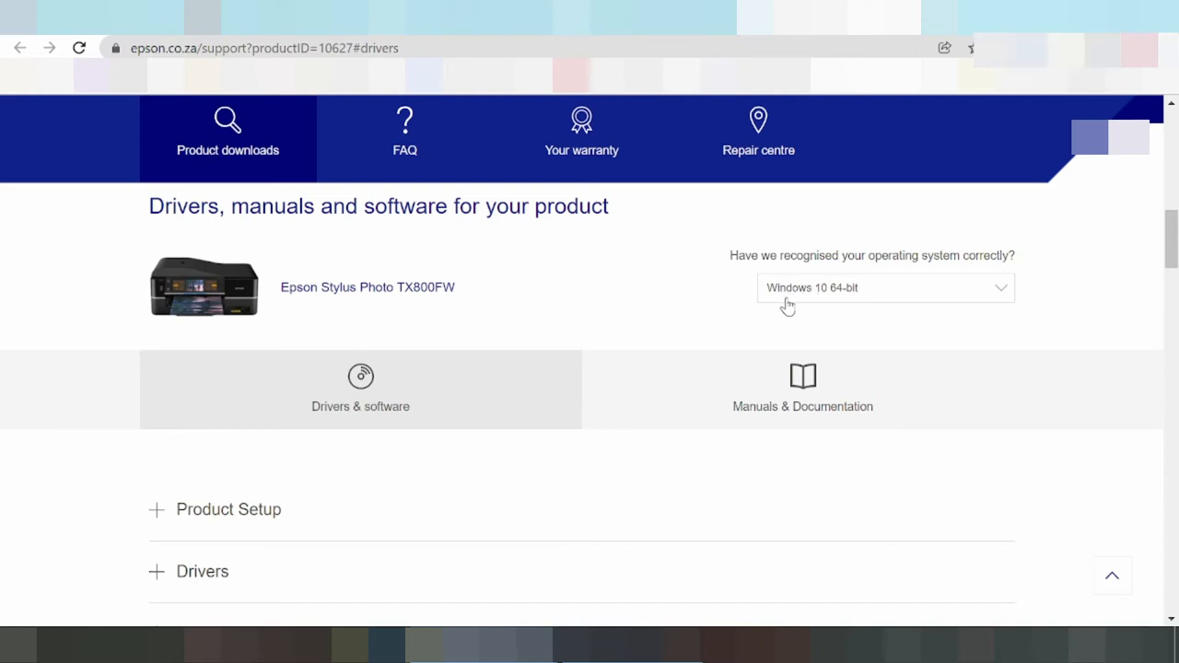
Step: Open the operating system dropdown and scroll the list down to Windows 11
click(885, 287)
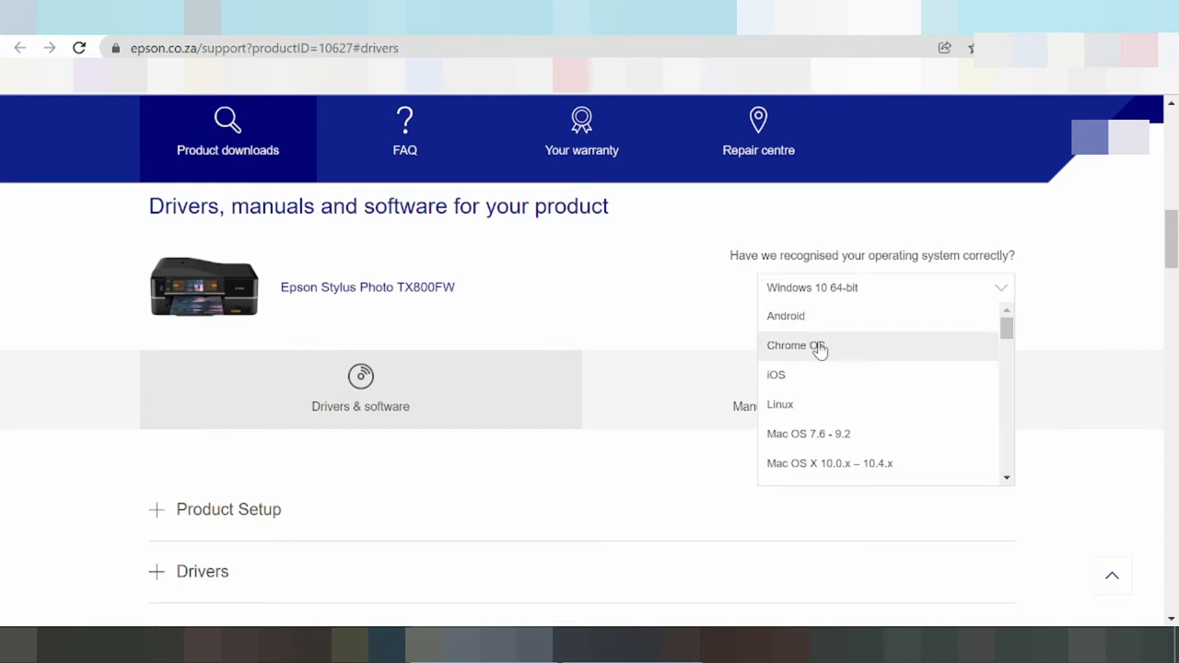
mouse_move(816, 350)
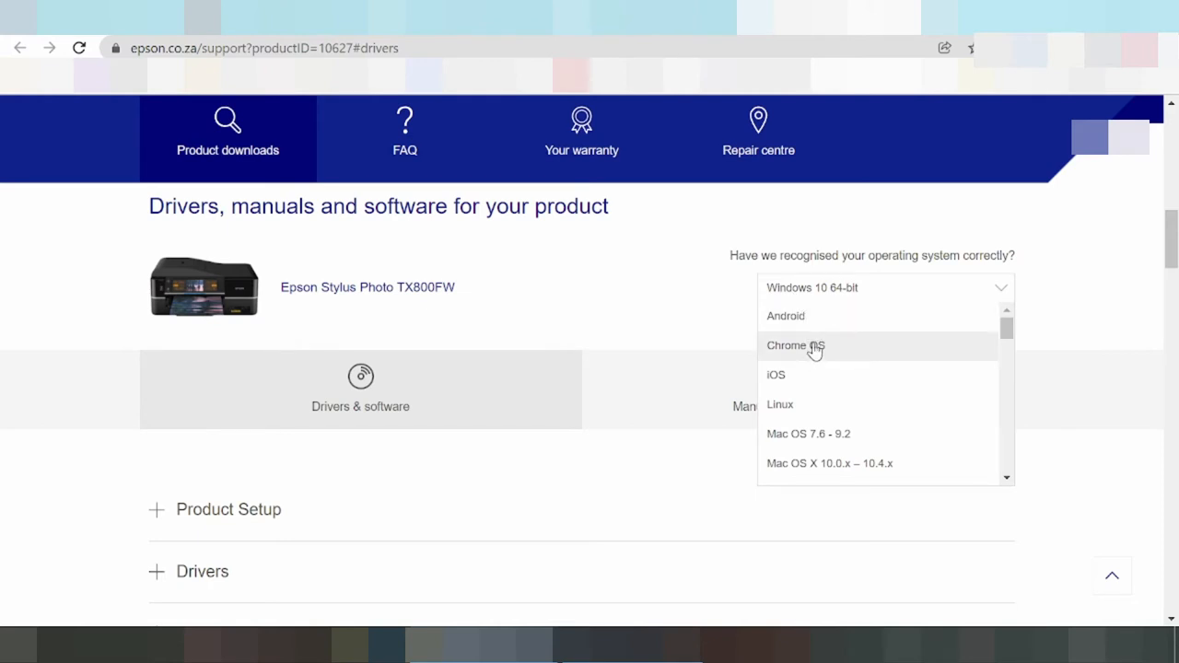
mouse_move(820, 375)
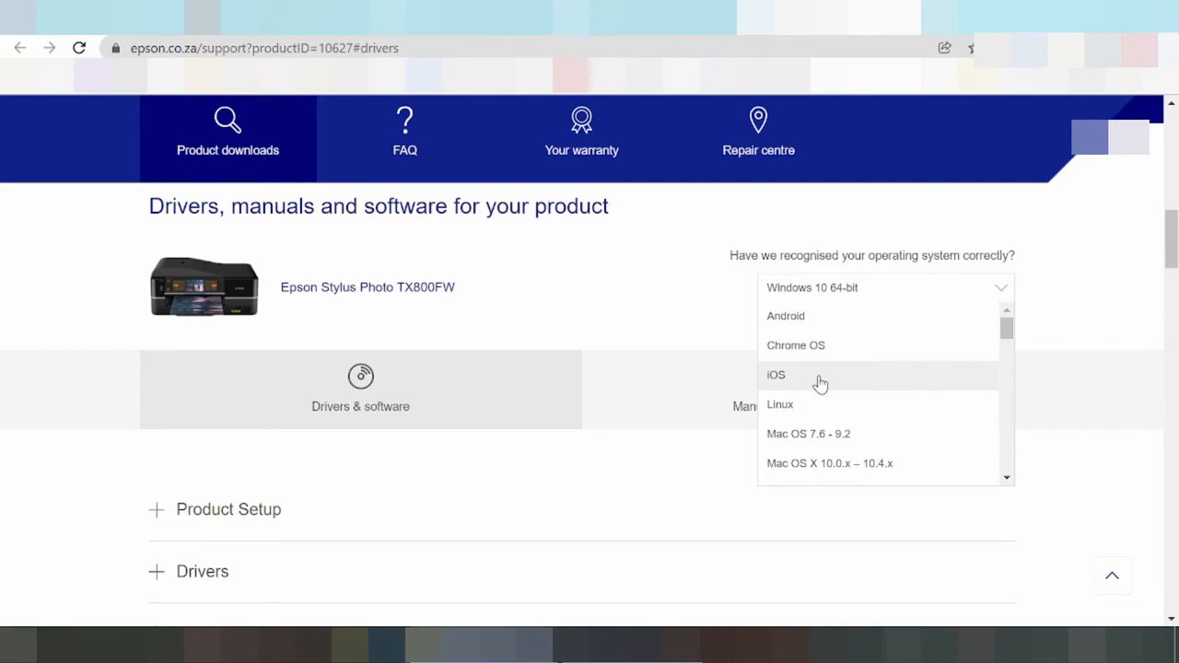
mouse_move(820, 387)
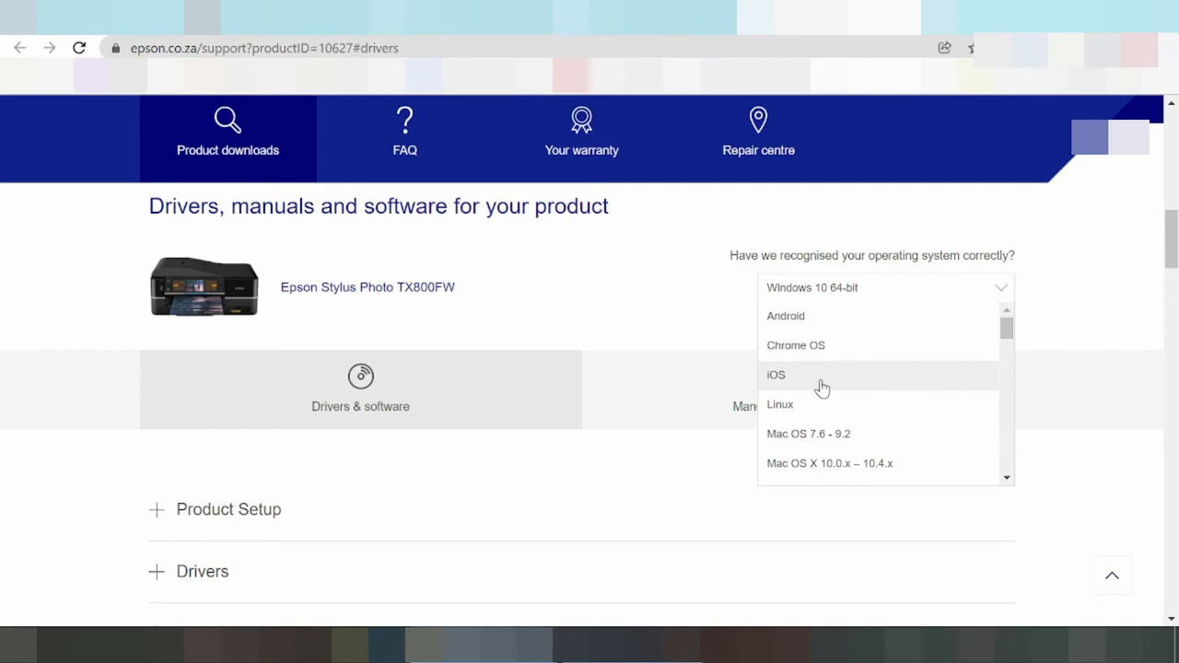
scroll(down, 3)
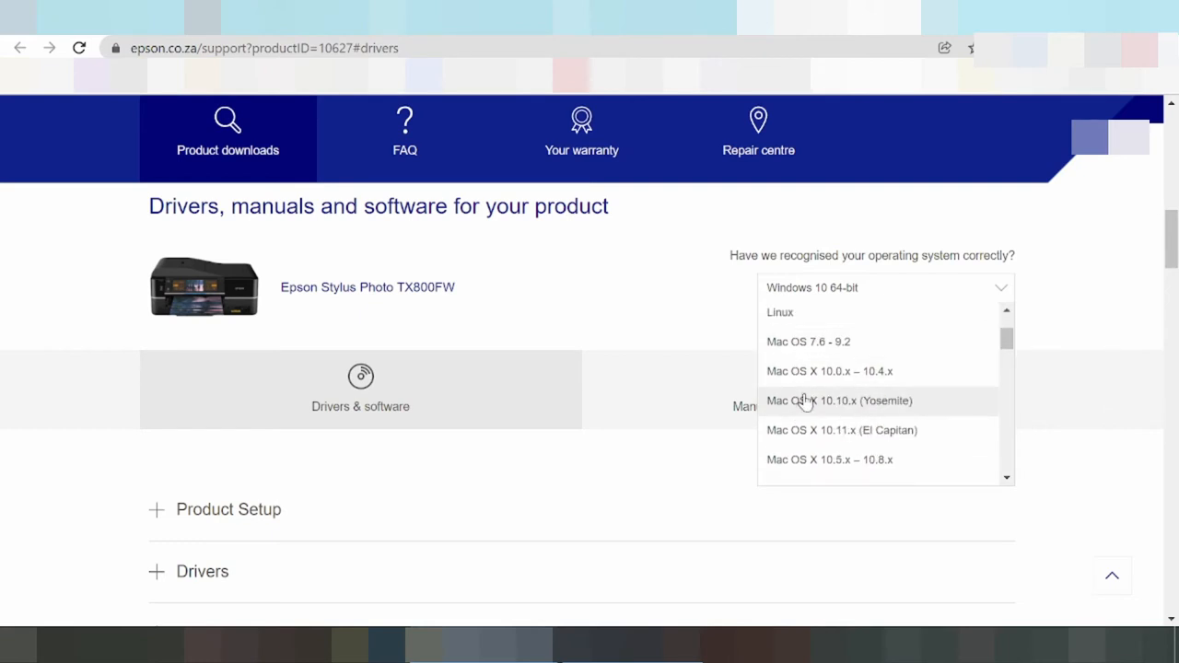
scroll(down, 3)
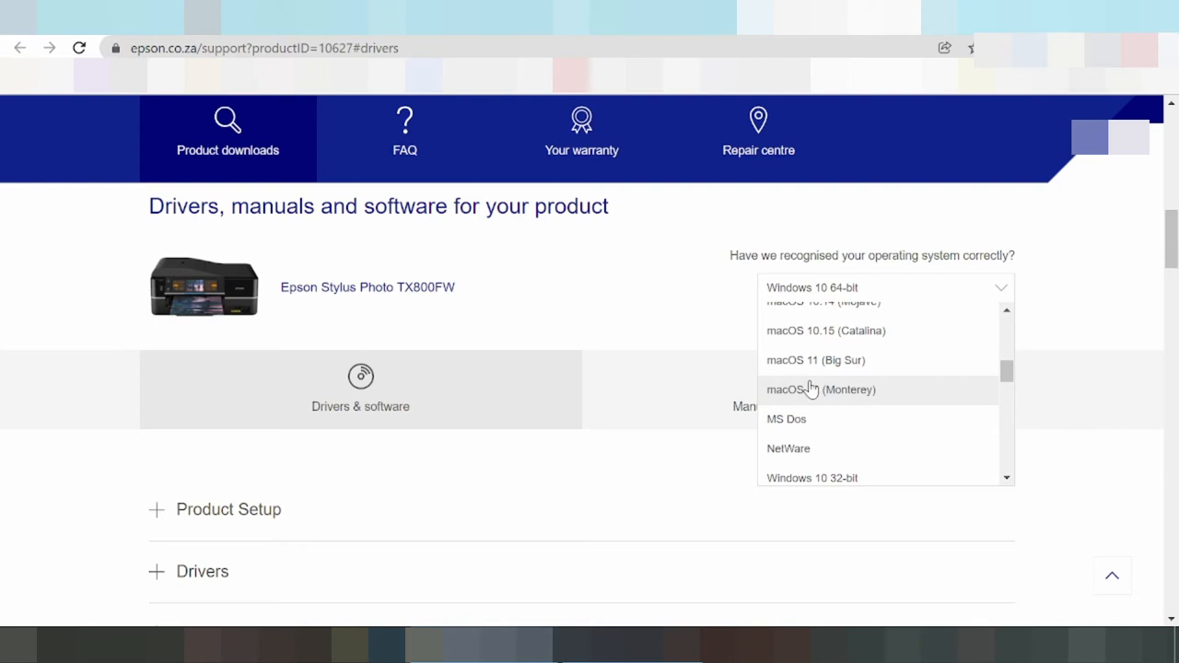
mouse_move(797, 369)
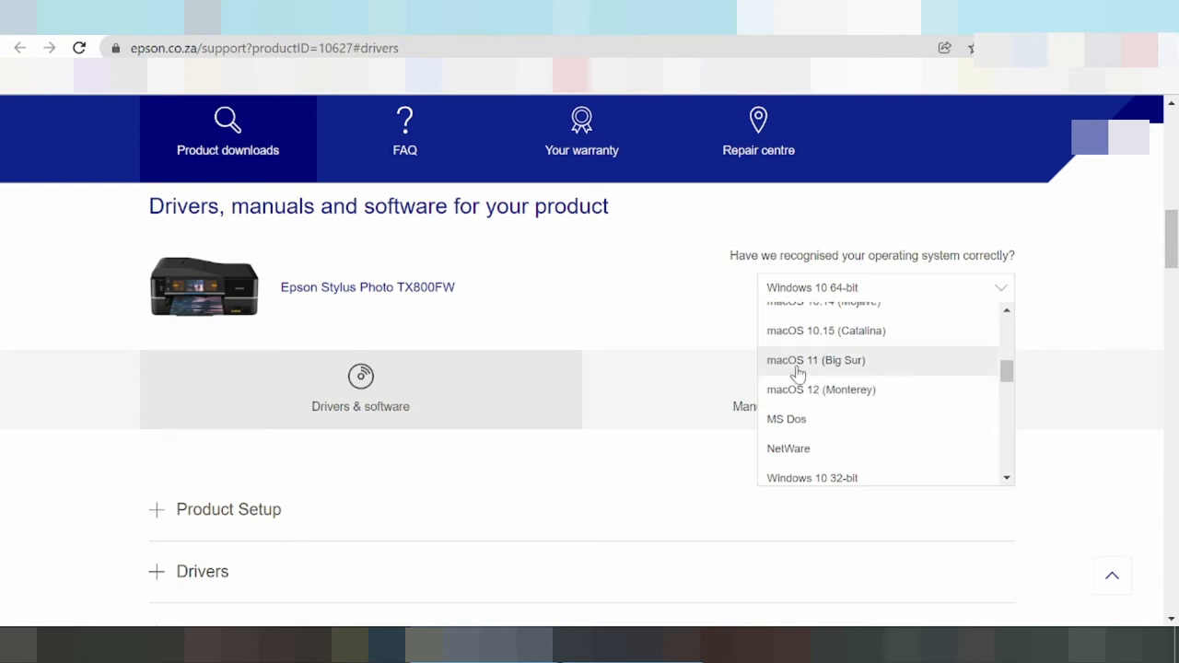
mouse_move(790, 373)
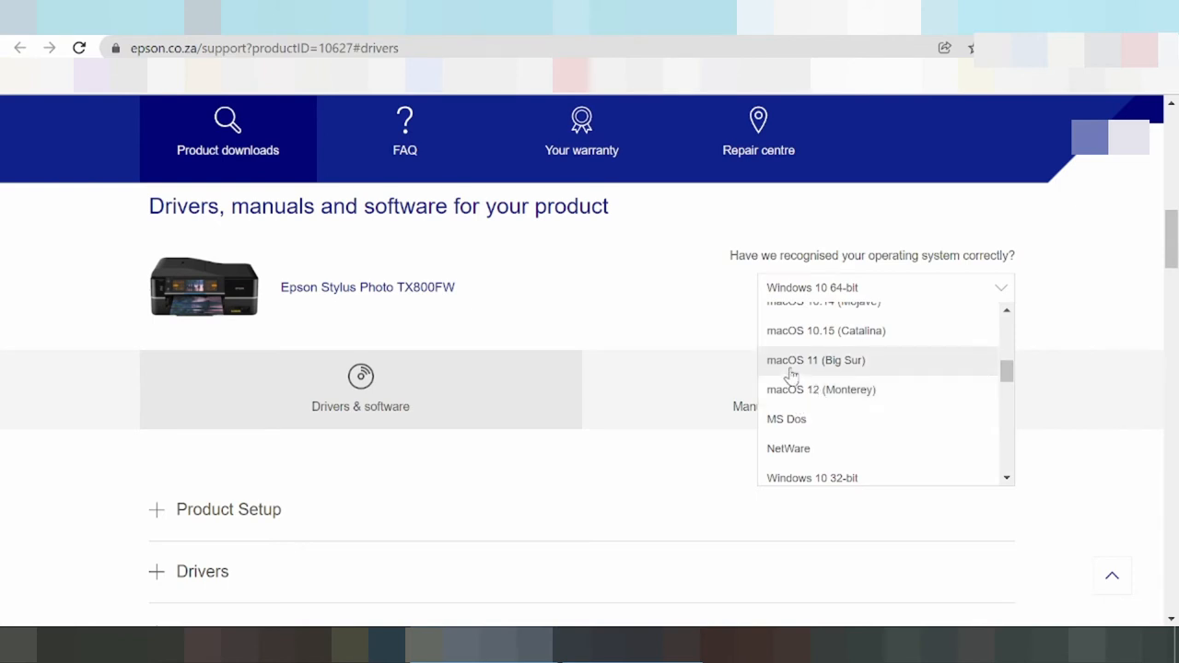
mouse_move(787, 368)
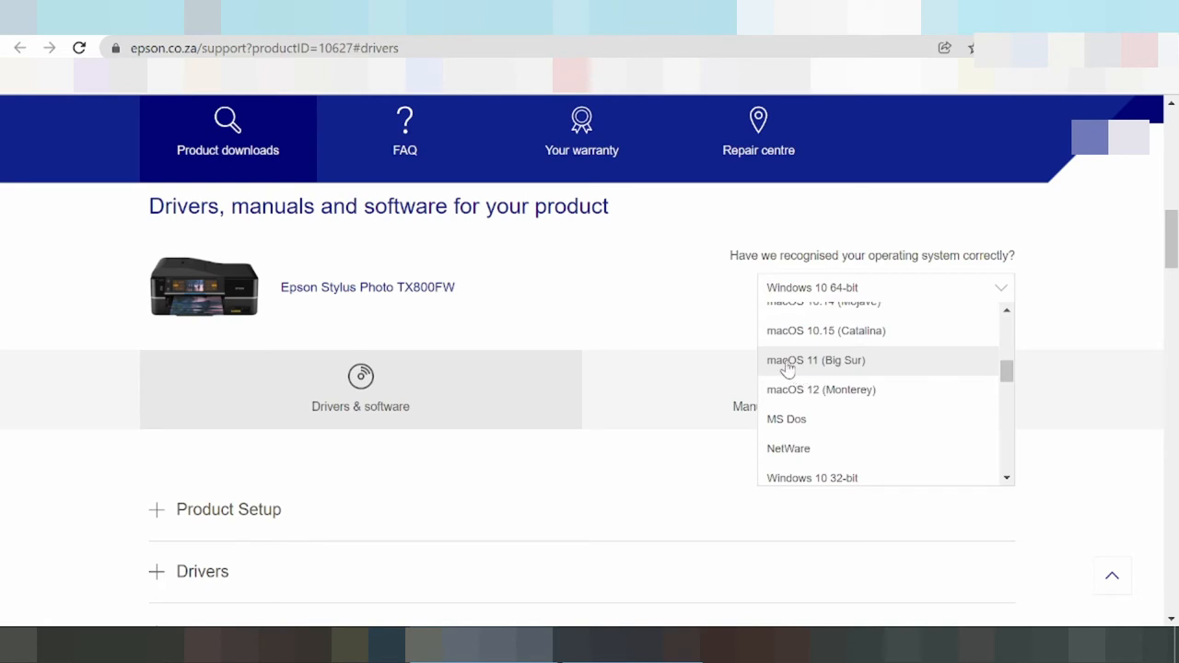
mouse_move(800, 376)
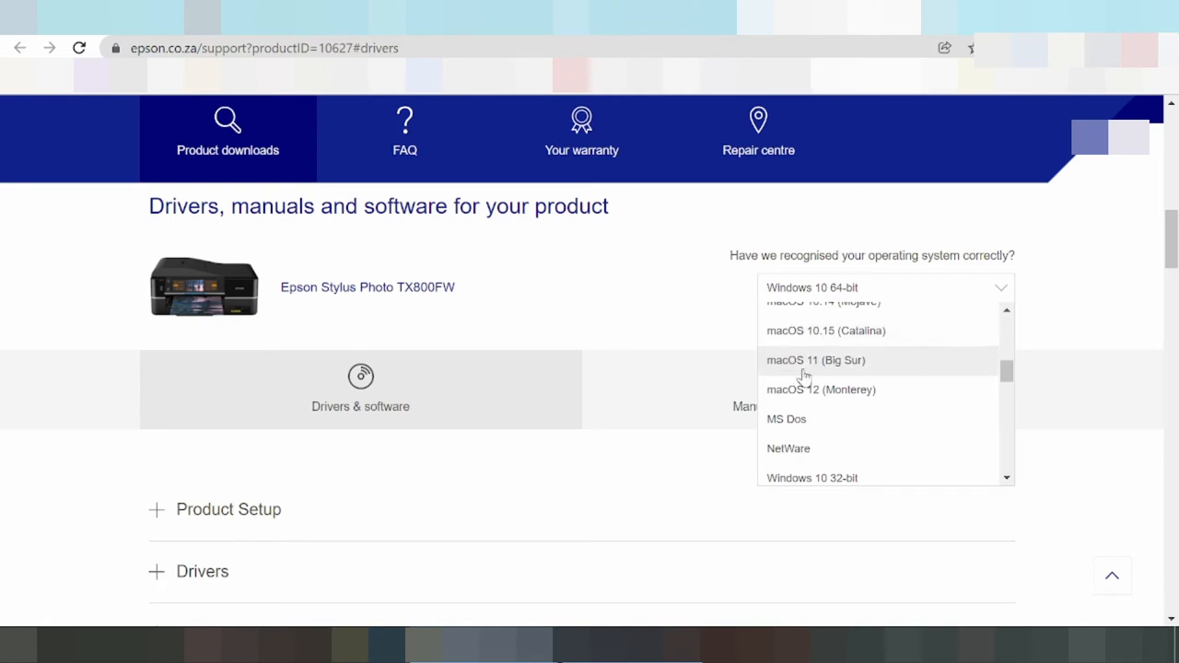
mouse_move(835, 361)
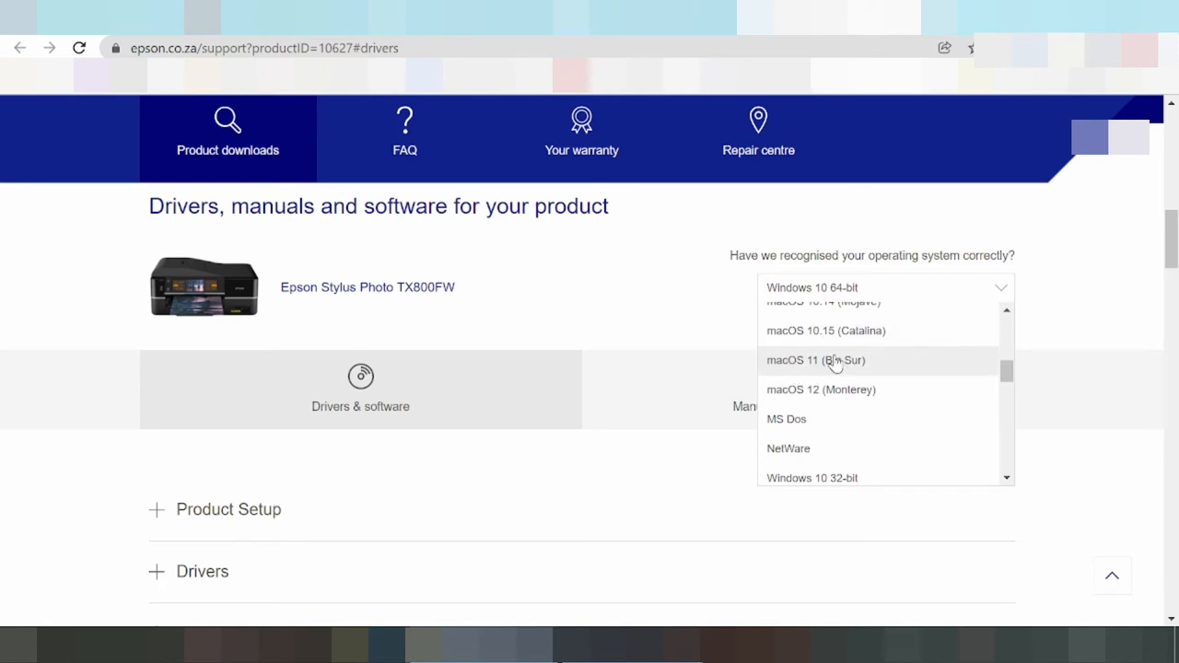
mouse_move(833, 382)
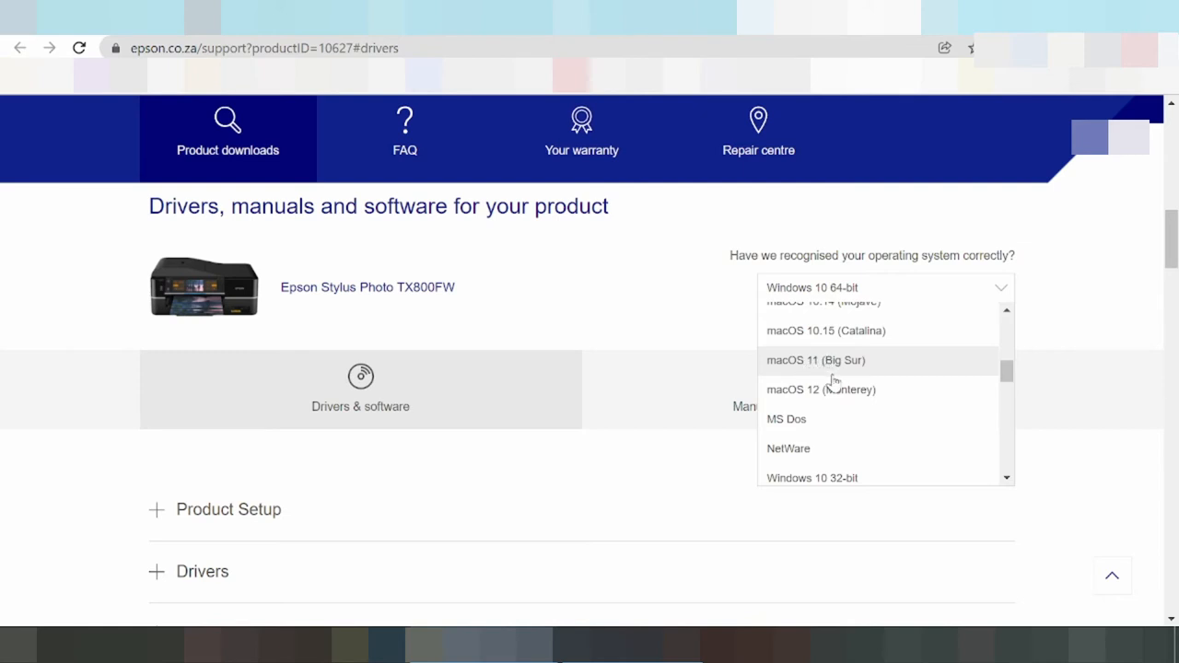
scroll(down, 3)
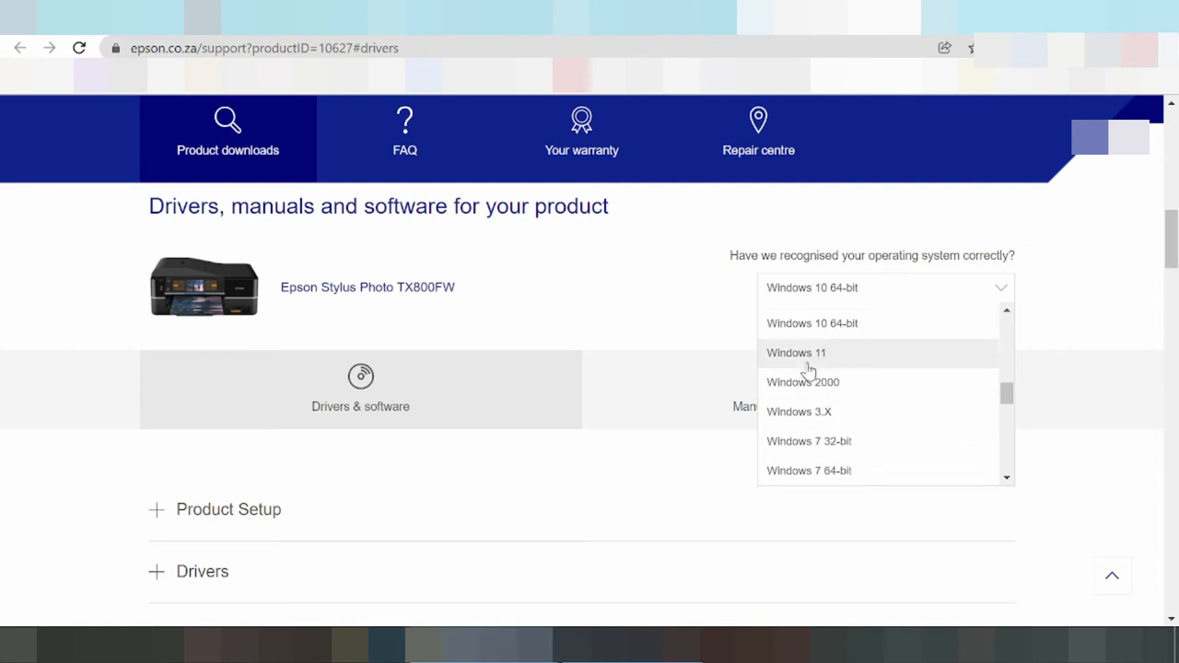
mouse_move(802, 366)
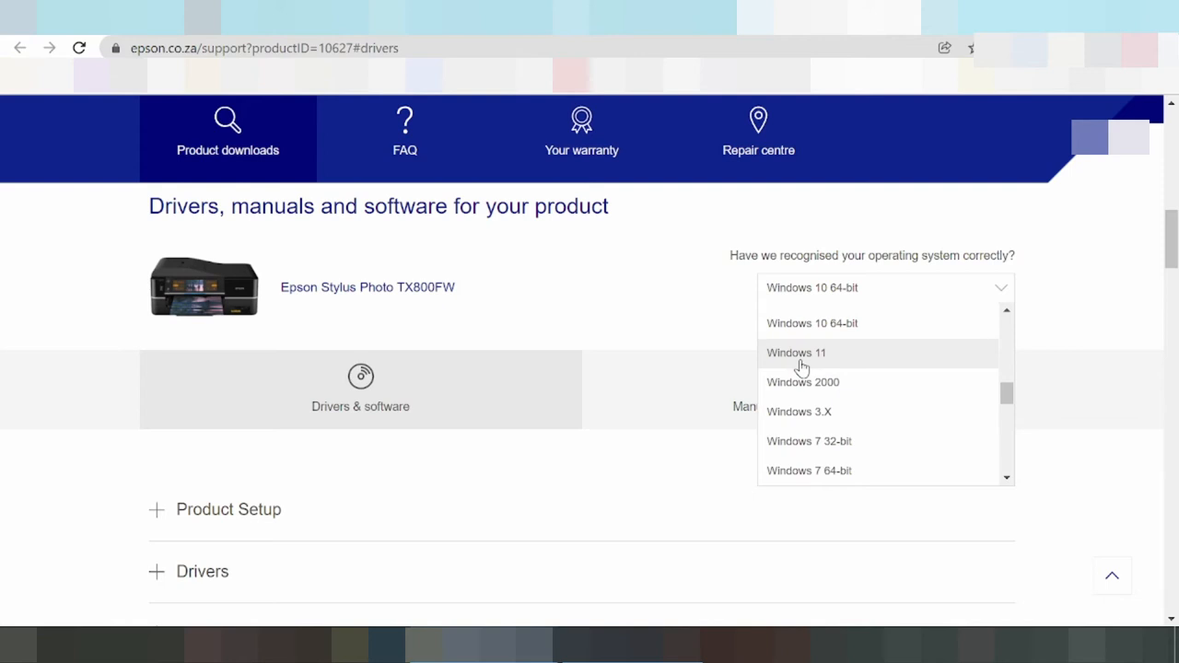
scroll(down, 3)
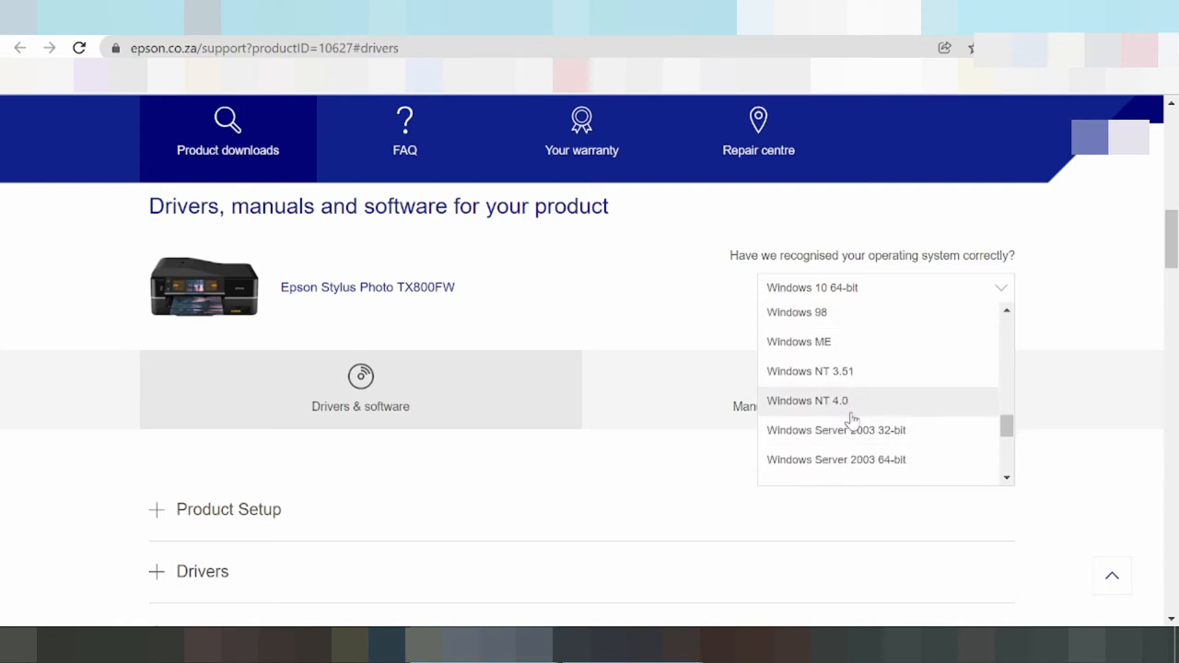
scroll(down, 3)
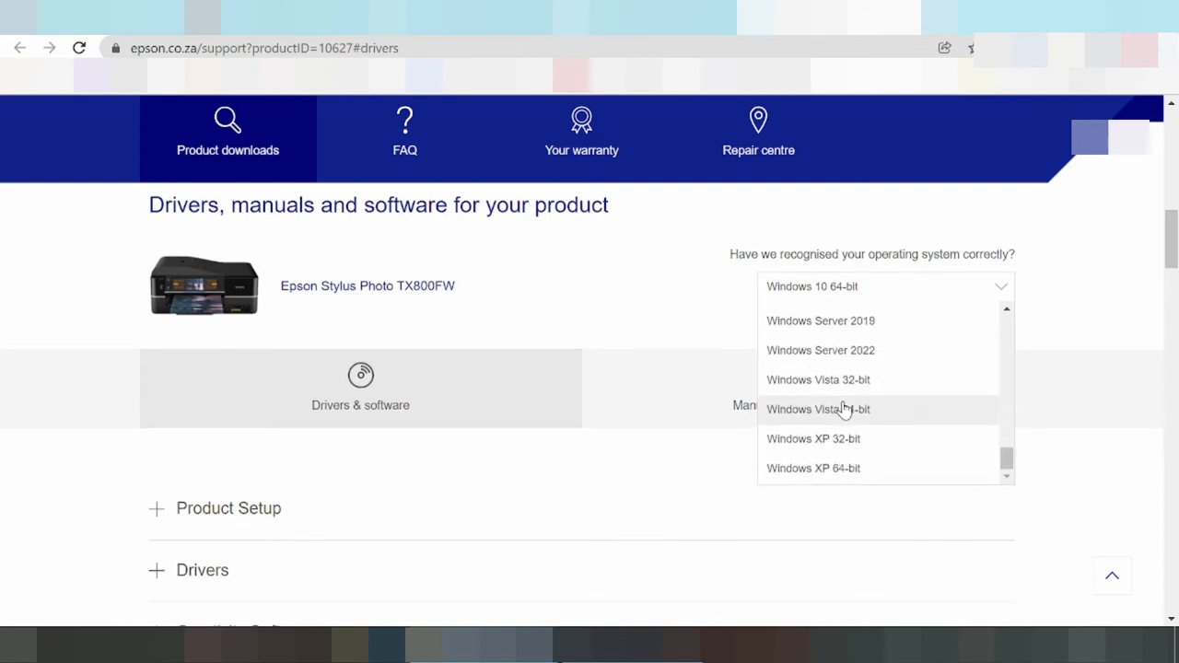
scroll(down, 3)
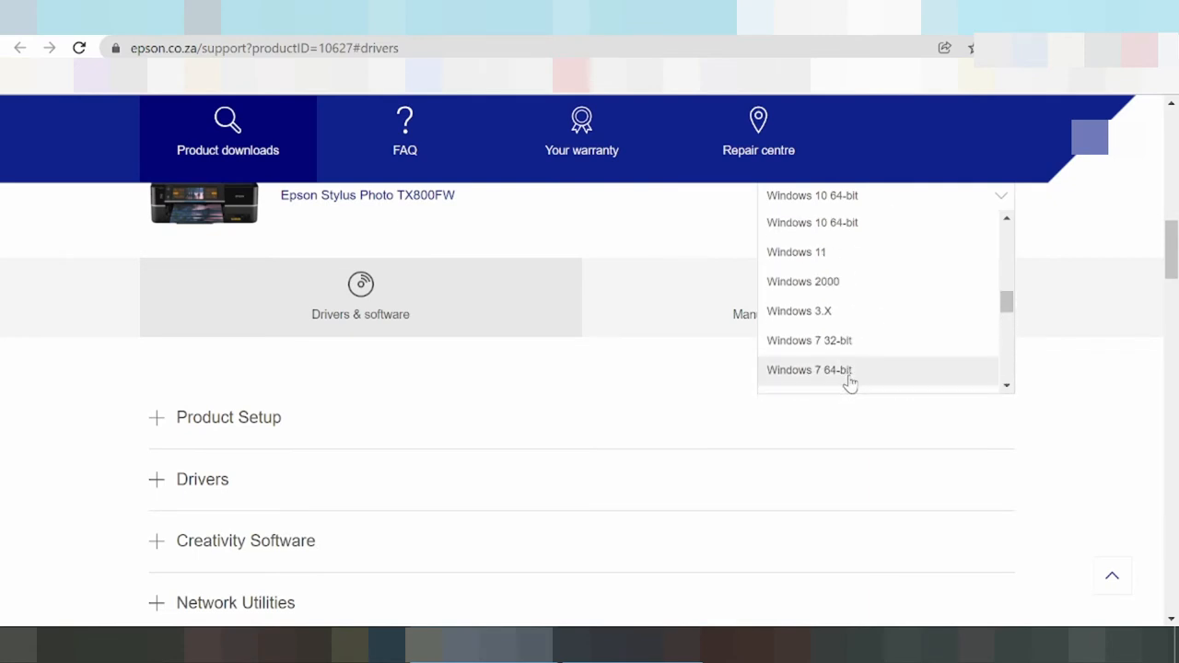
mouse_move(870, 394)
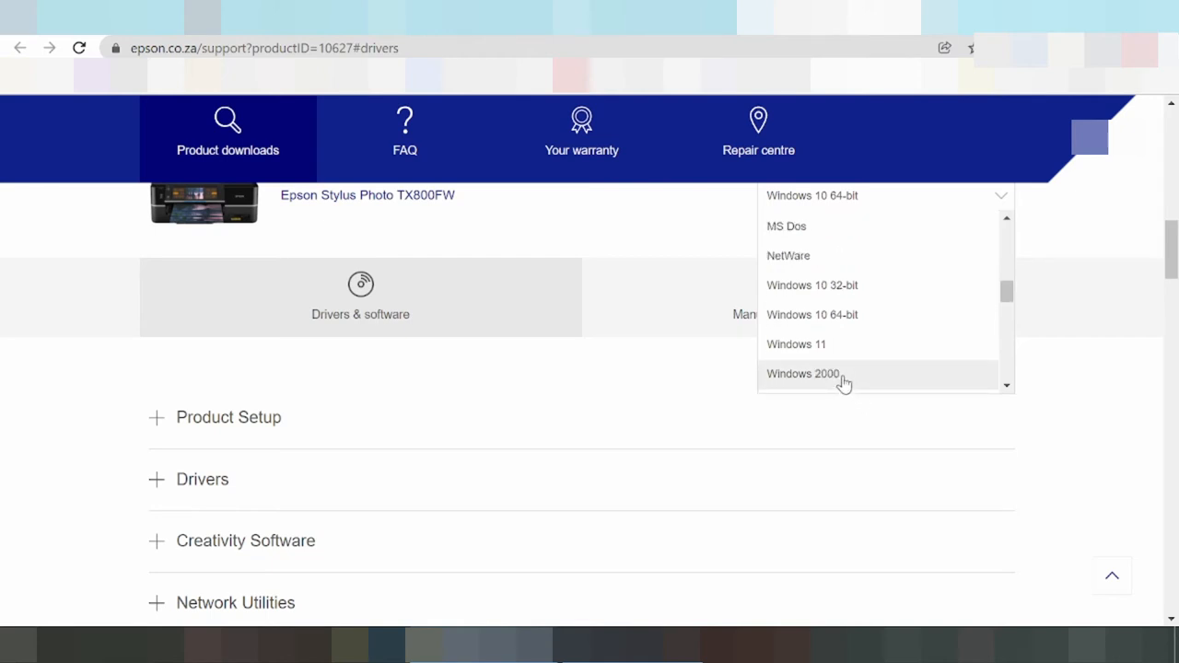
mouse_move(838, 346)
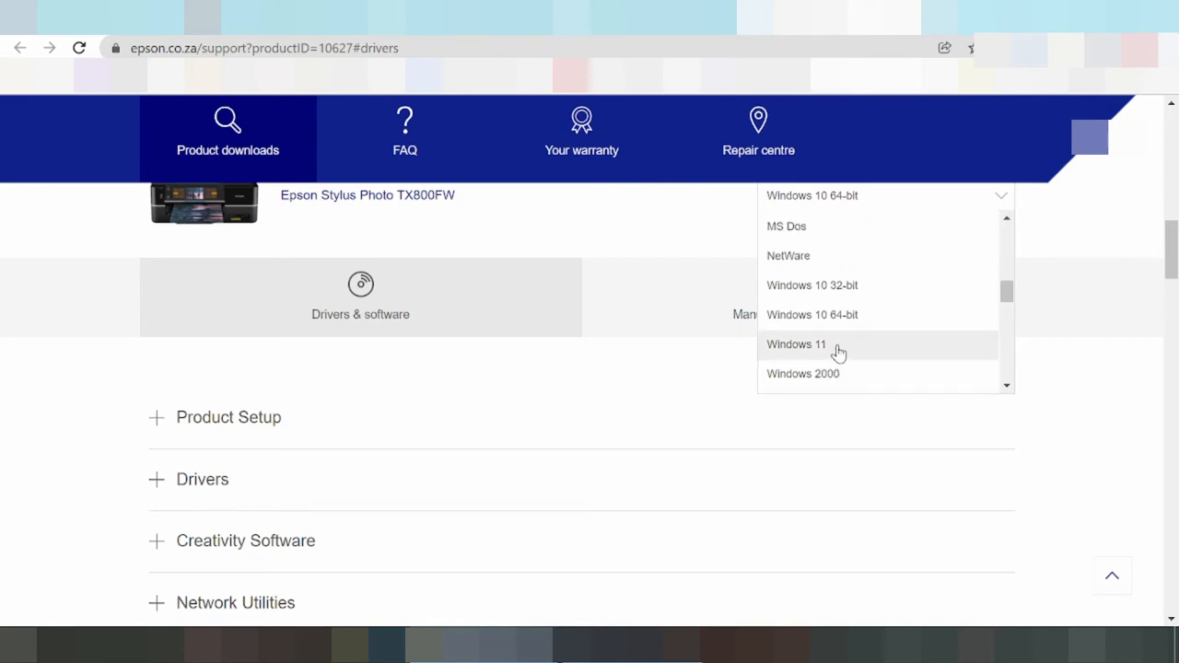
Step: Choose Windows 11 as the operating system and scroll down the downloads list
click(796, 344)
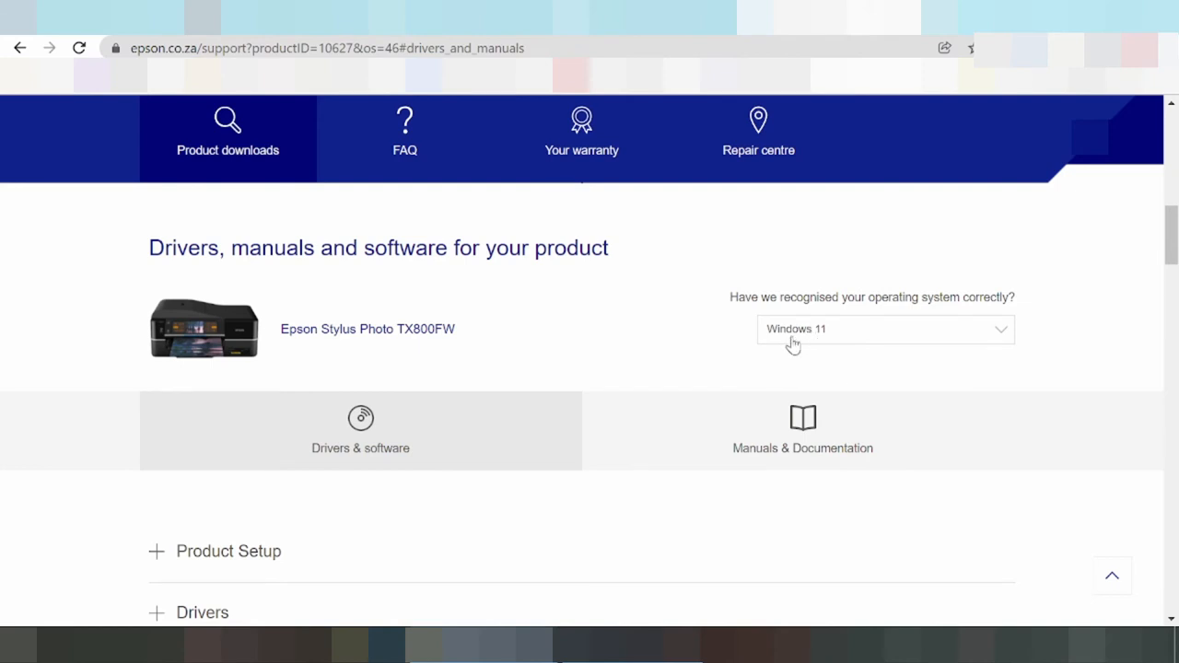
scroll(down, 3)
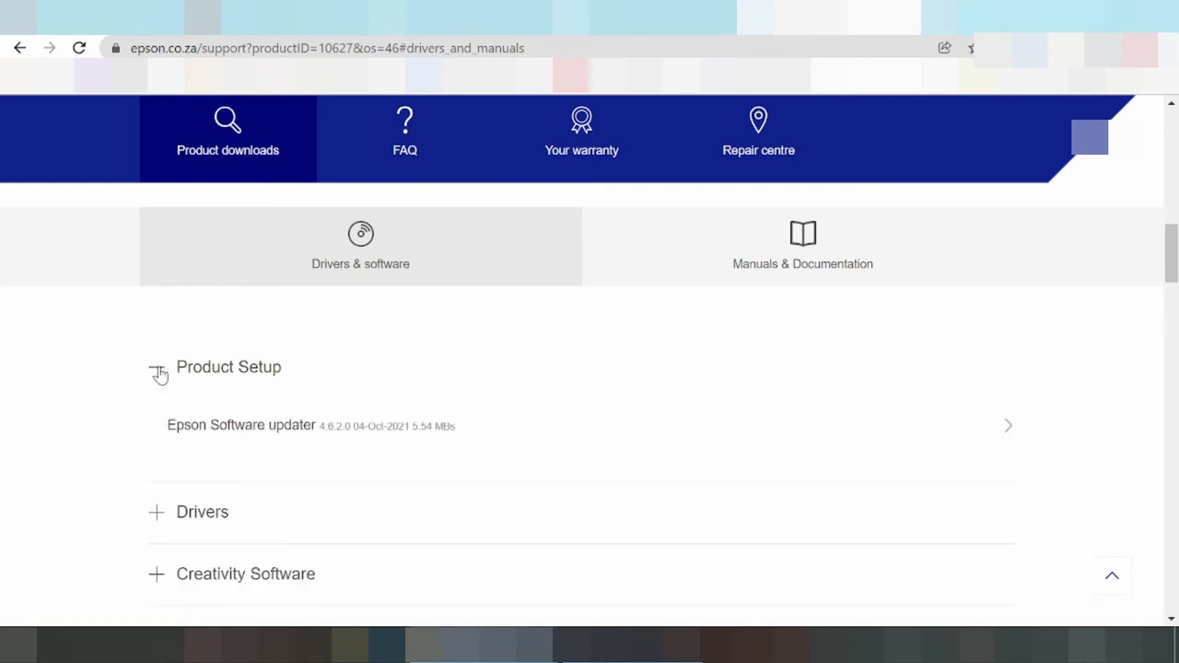
Step: Expand Product Setup and Drivers, then highlight Driver 6.64's 25-Oct-2012 release date
click(156, 366)
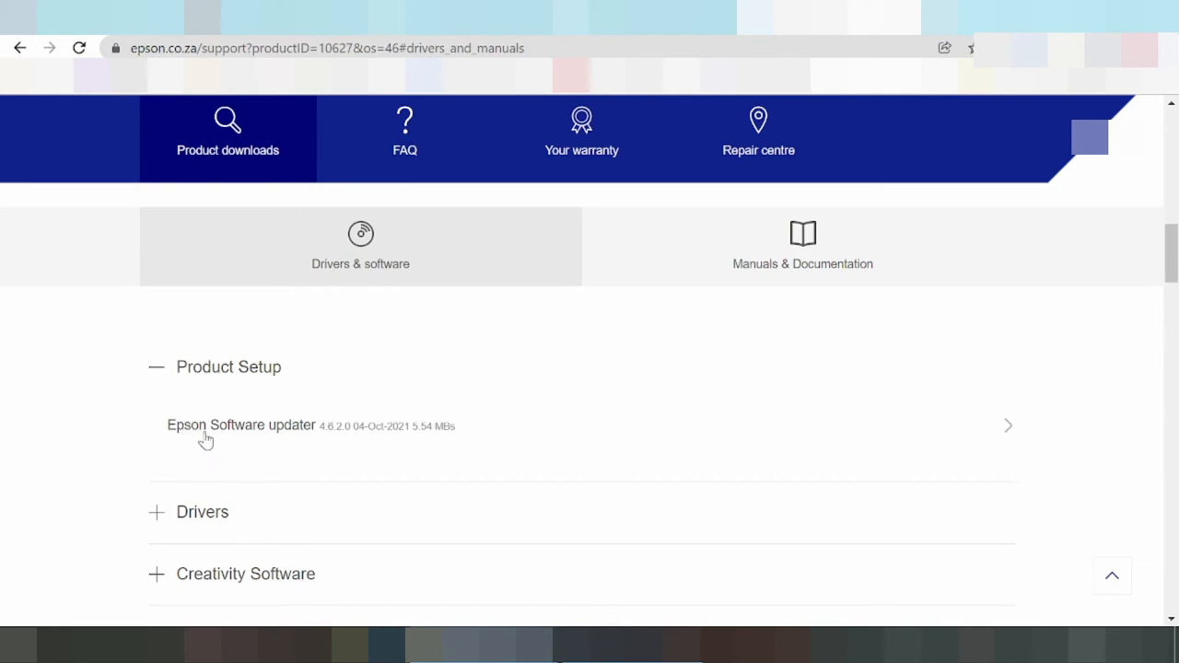
mouse_move(199, 472)
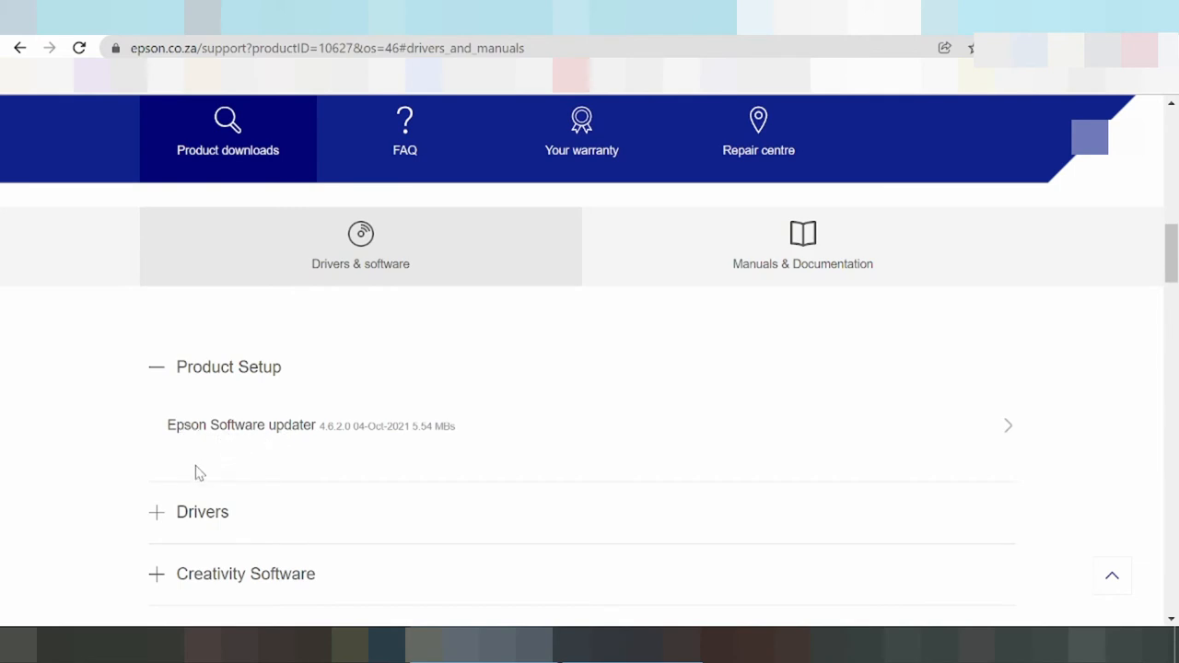
click(202, 512)
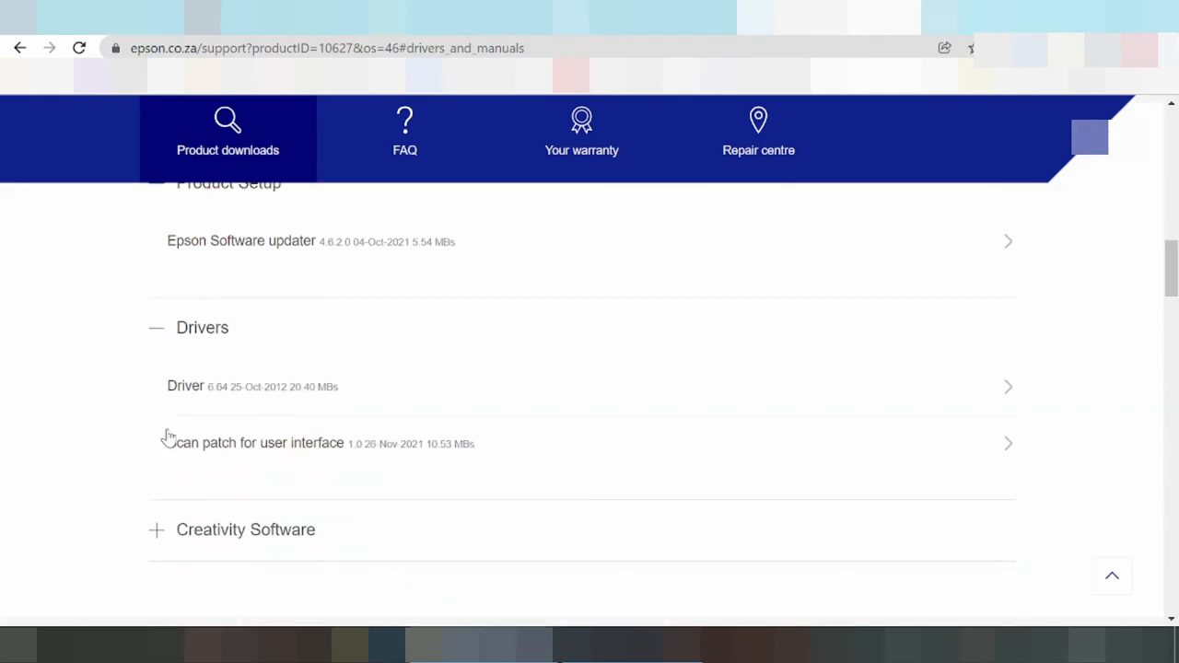
mouse_move(945, 477)
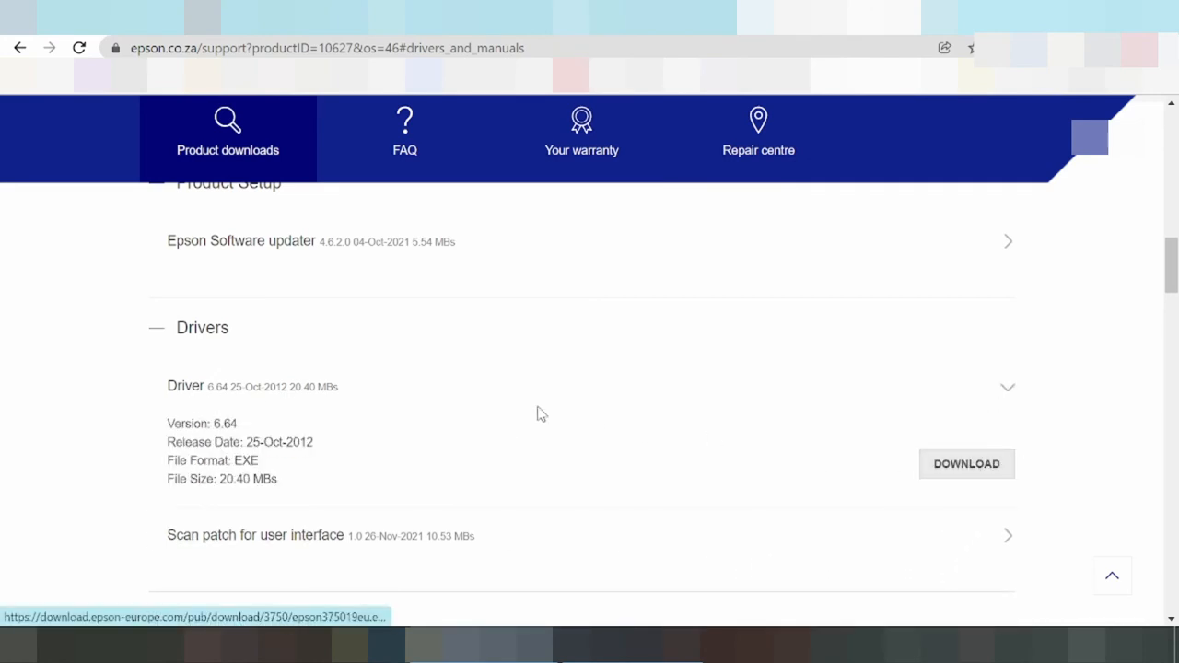
scroll(down, 3)
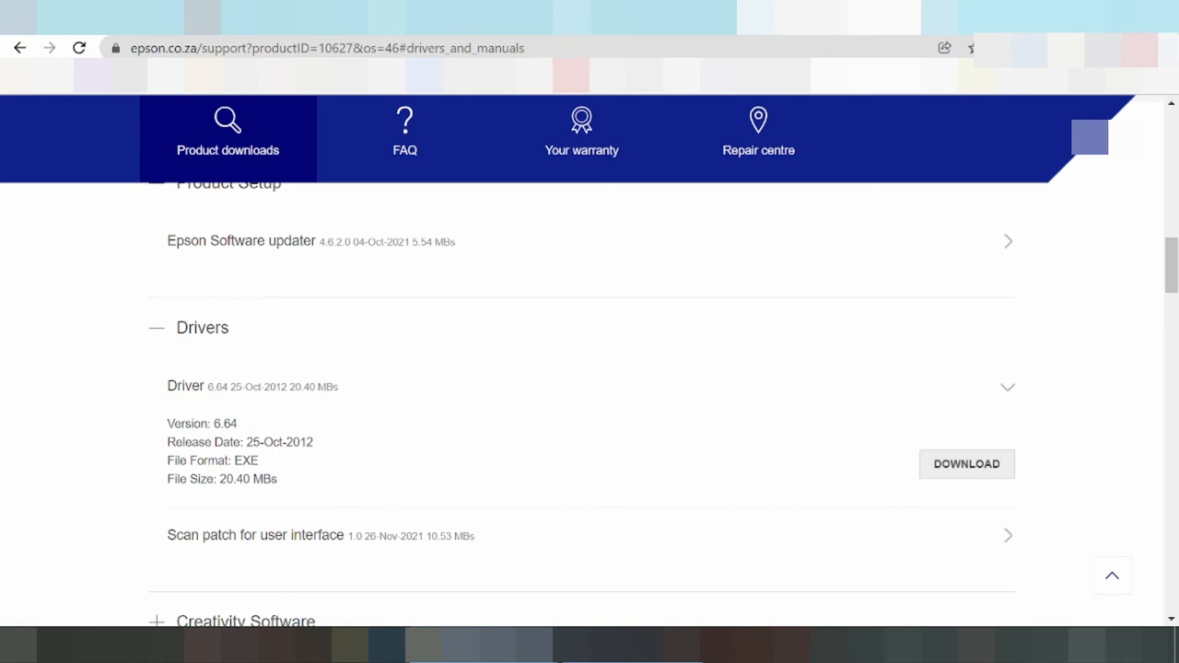
drag(169, 423, 219, 442)
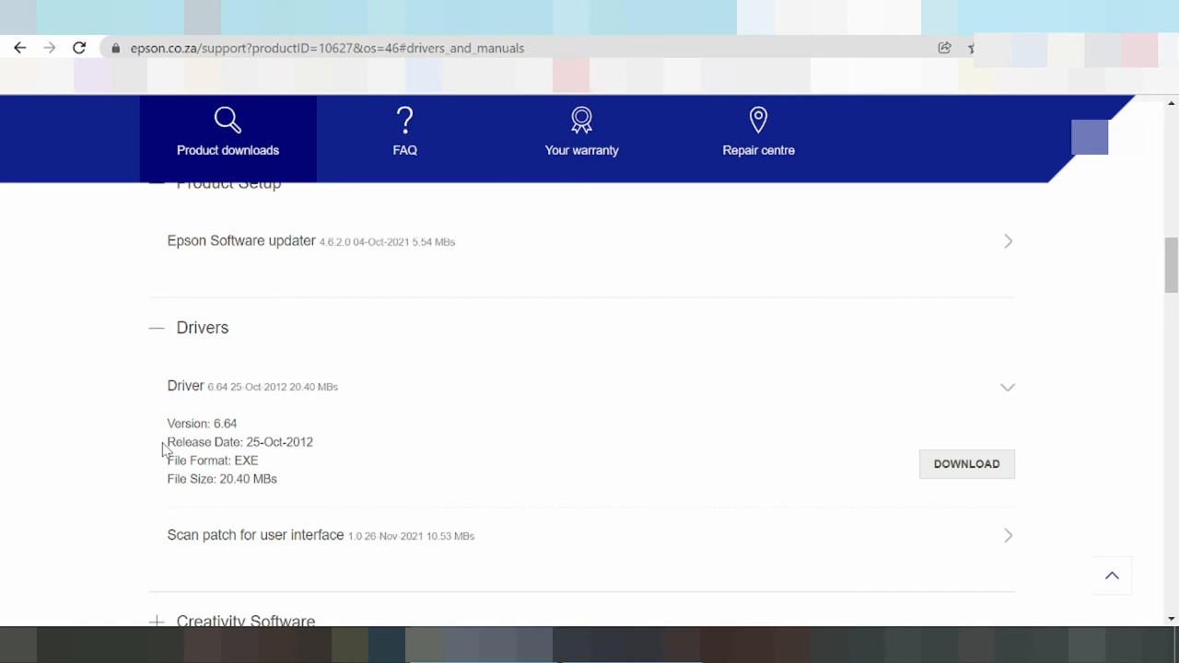
drag(168, 442, 284, 442)
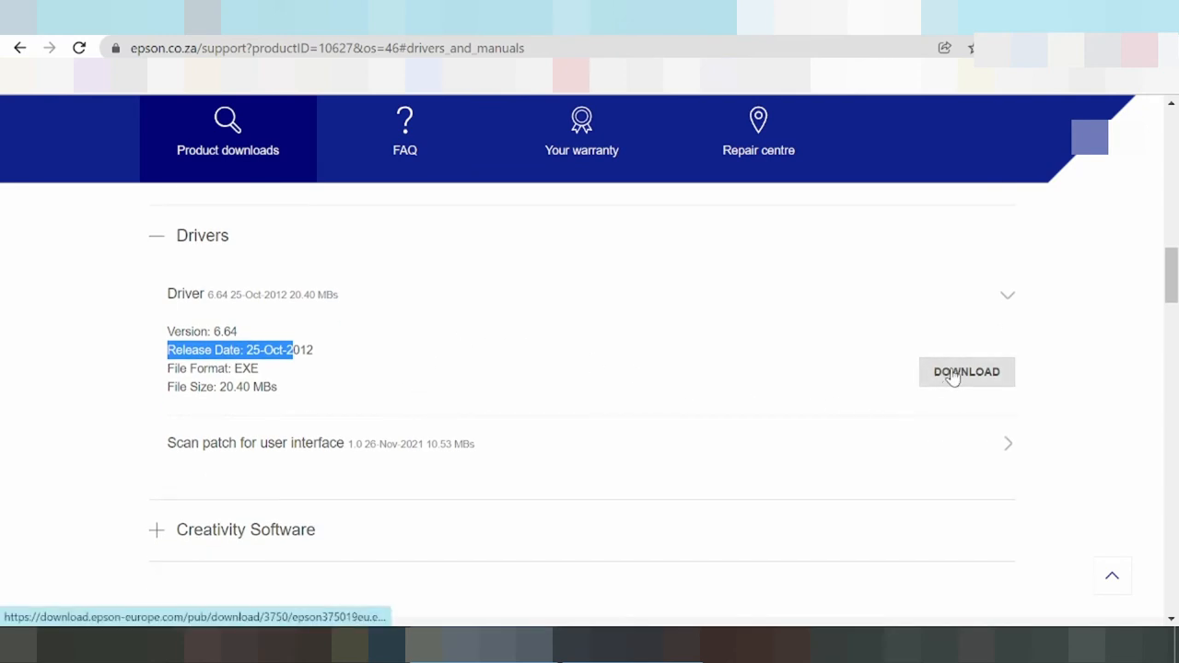
mouse_move(967, 383)
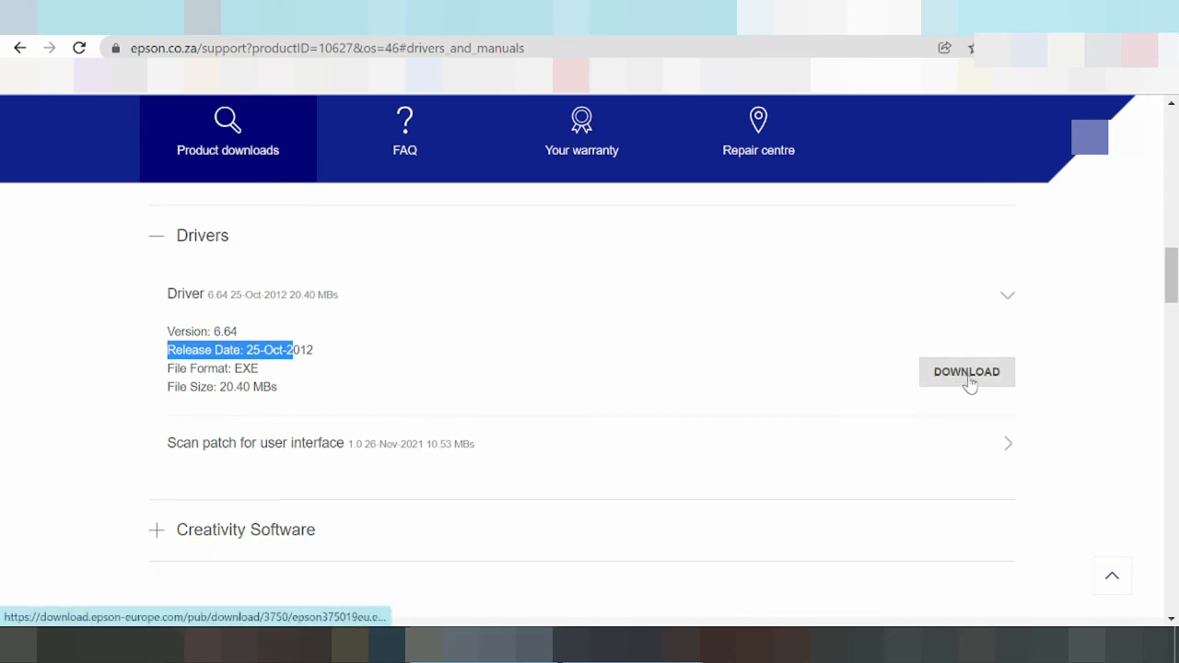
mouse_move(928, 385)
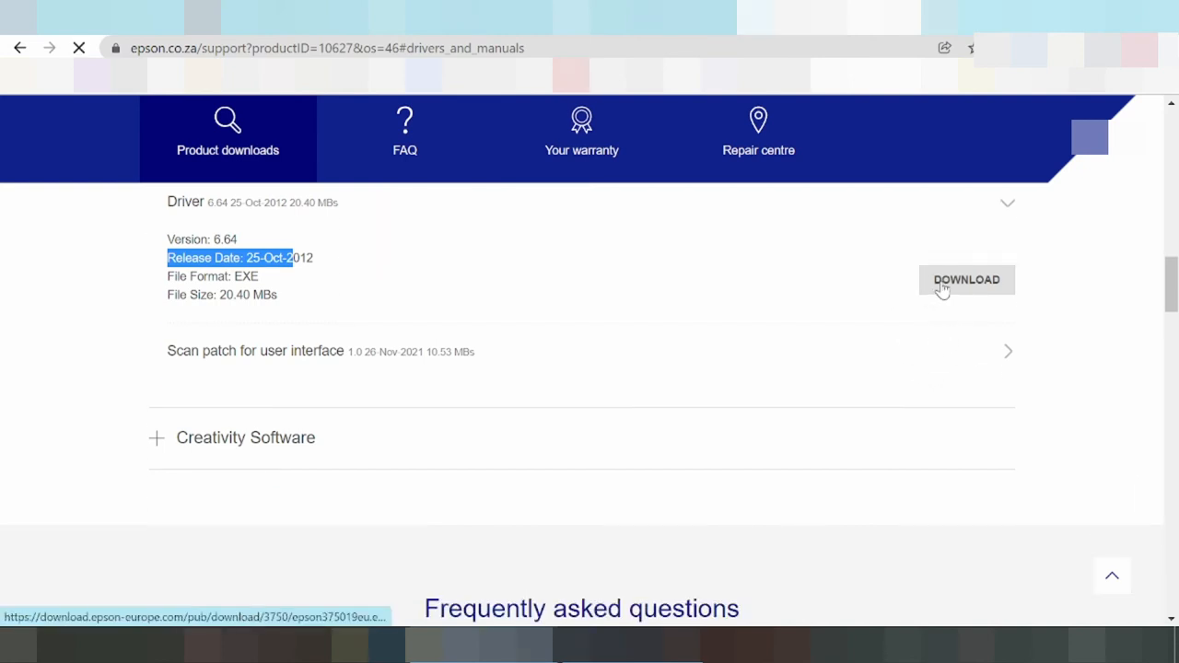
Step: Start downloading the Driver 6.64 file epson375019eu.exe
click(966, 279)
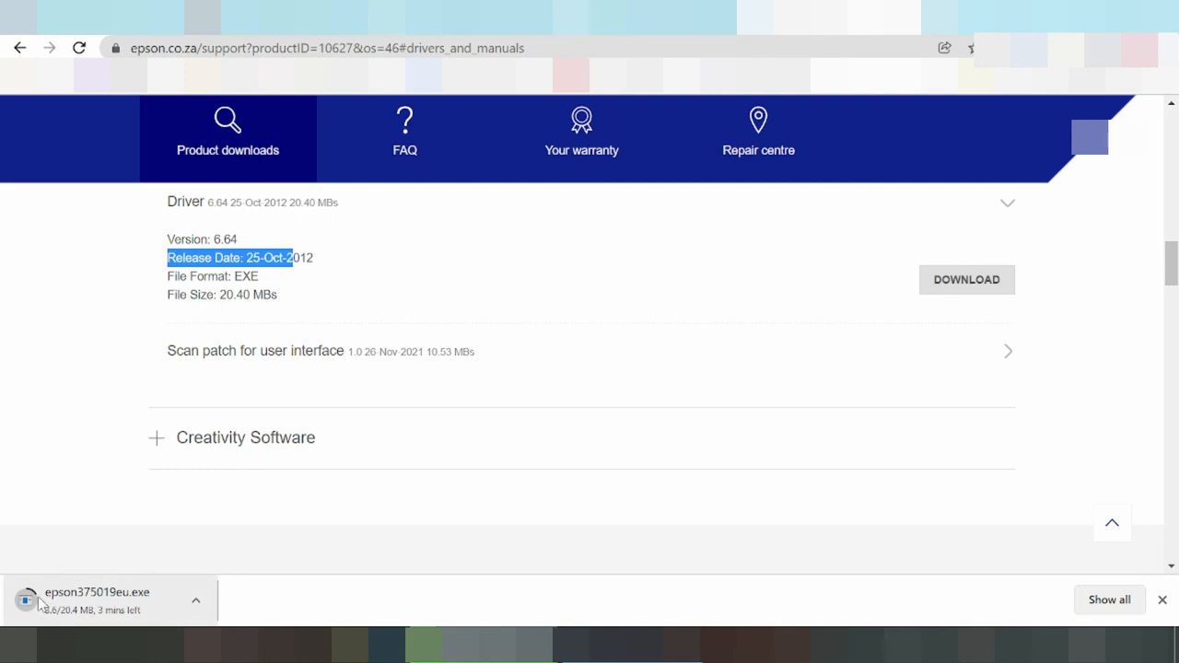
mouse_move(590, 445)
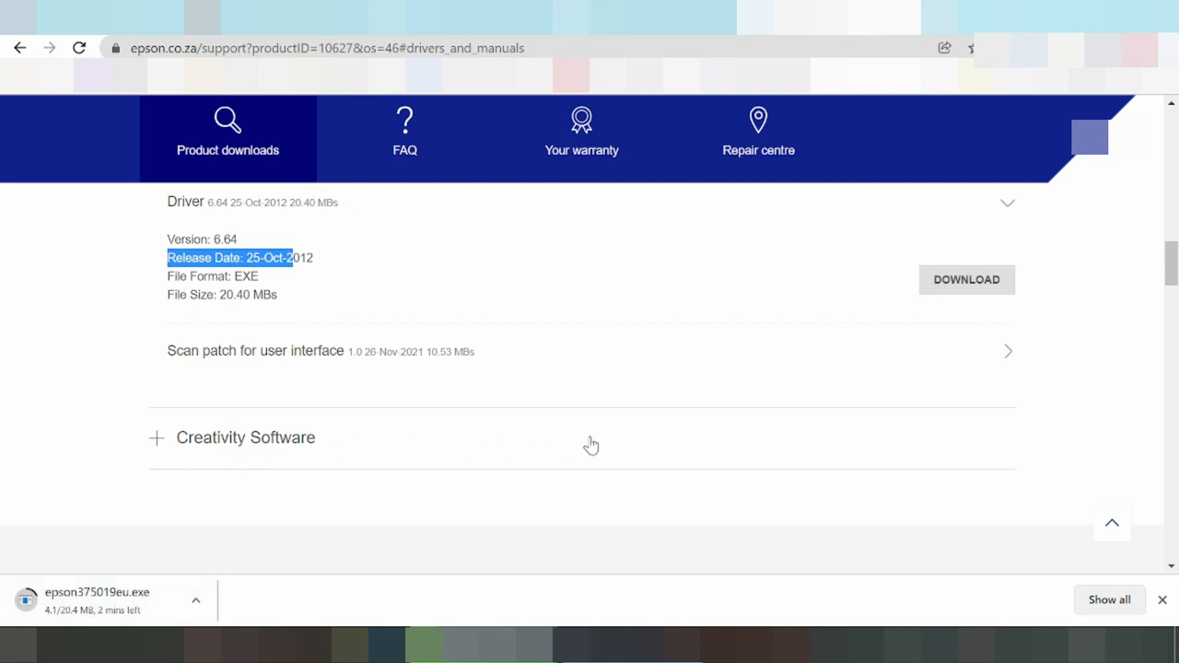
mouse_move(572, 416)
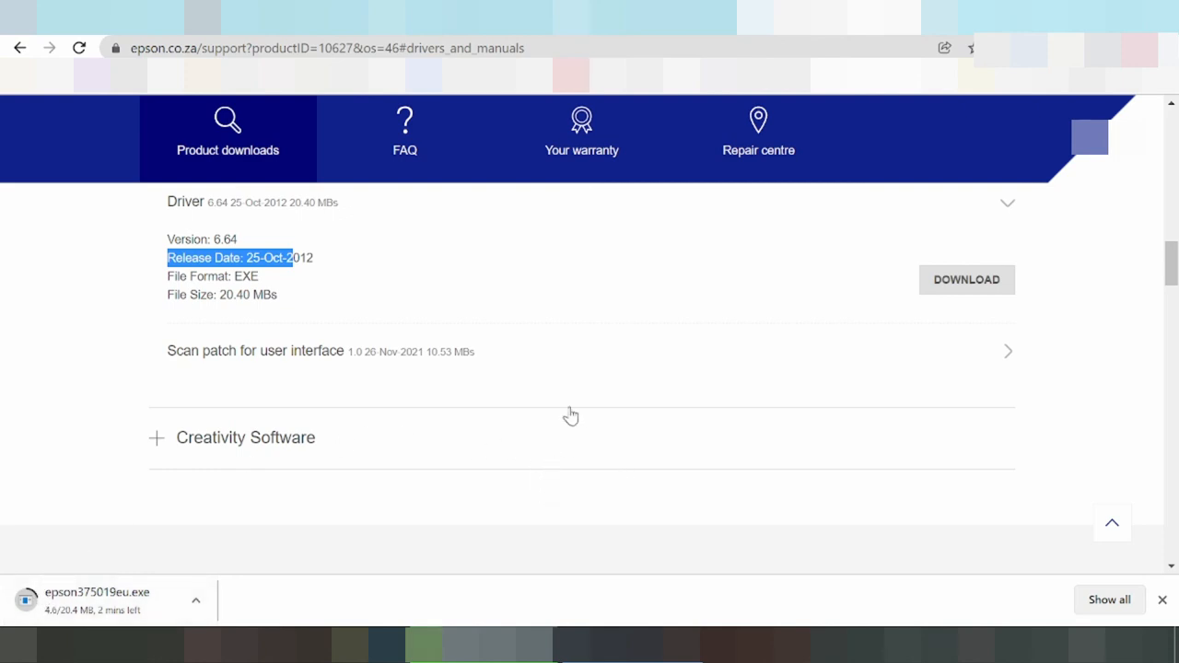